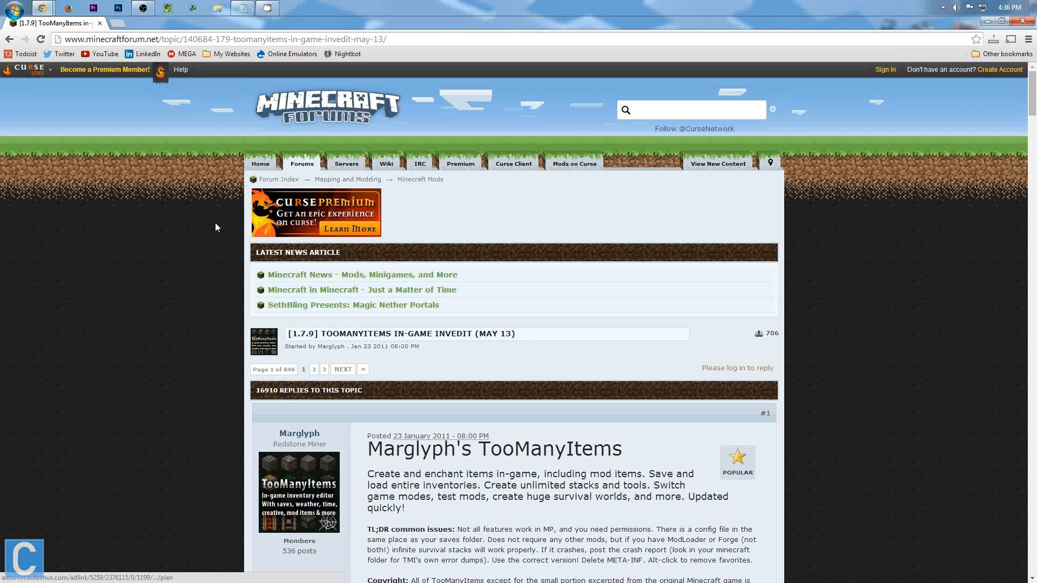
- Scroll to the thread's Downloads section and follow the 'For 1.7.9 non-Forge version' link
{"action": "scroll", "scroll_direction": "down", "scroll_amount": 3}
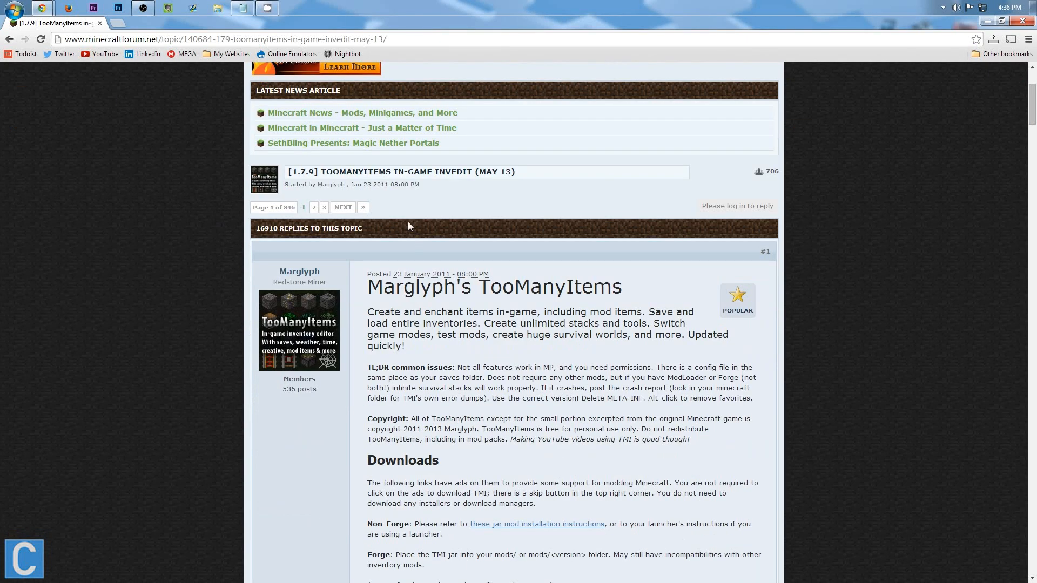
{"action": "mouse_move", "coordinate": [631, 298]}
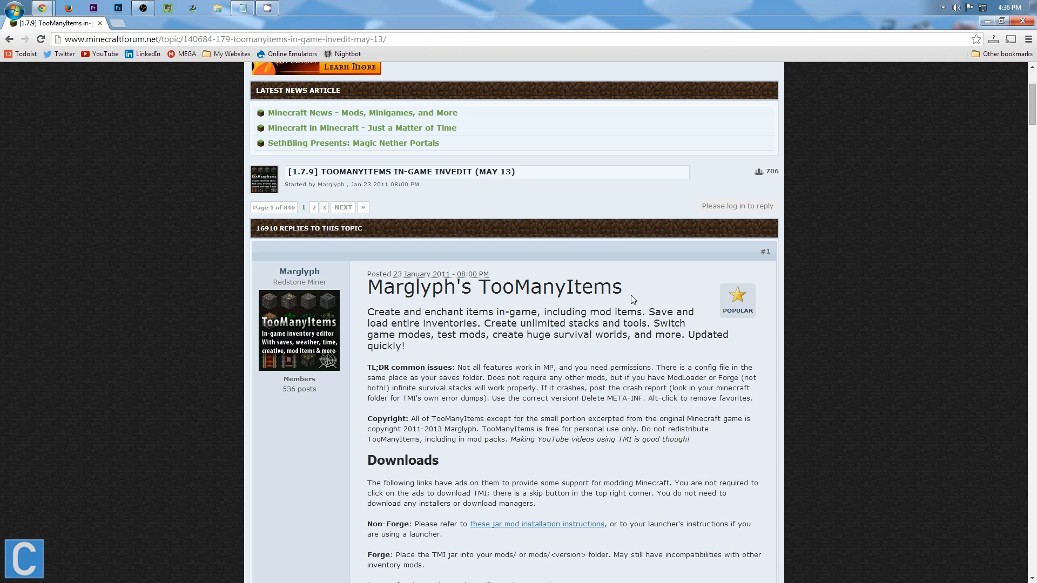
{"action": "scroll", "scroll_direction": "up", "scroll_amount": 3}
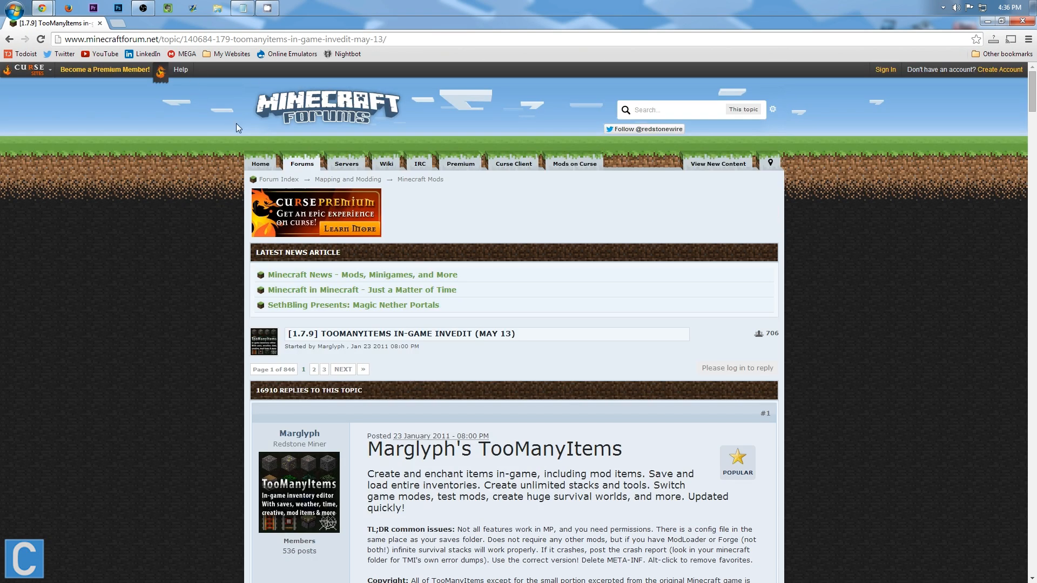
{"action": "left_click", "coordinate": [218, 39]}
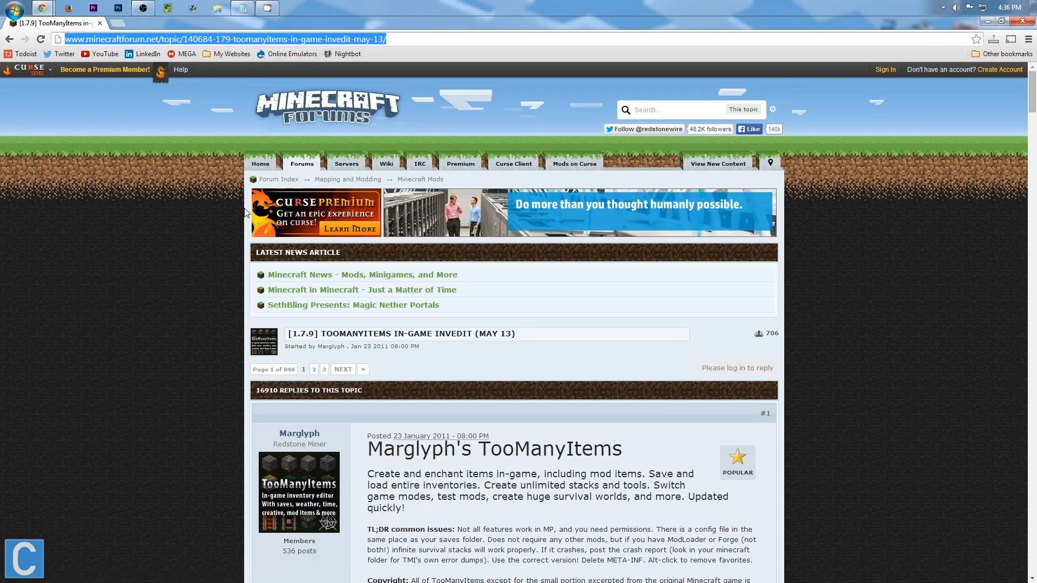
{"action": "scroll", "scroll_direction": "down", "scroll_amount": 3}
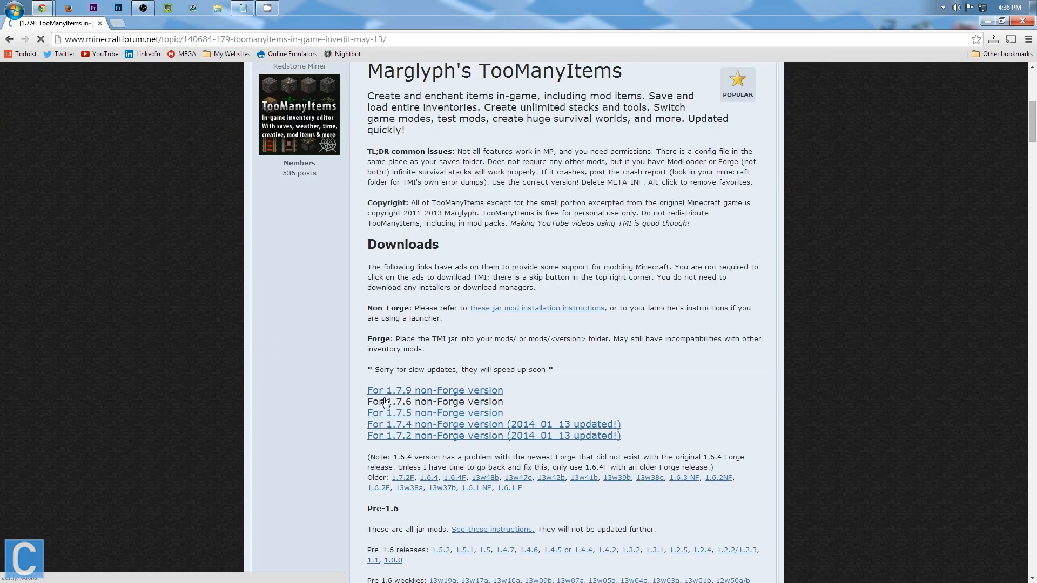
{"action": "left_click", "coordinate": [434, 389]}
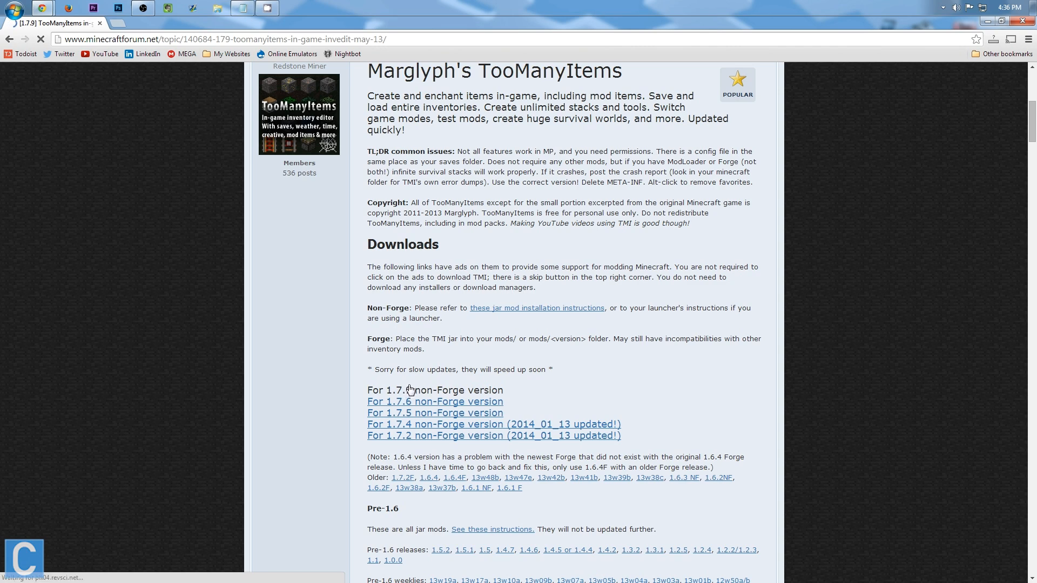
{"action": "left_click", "coordinate": [434, 389]}
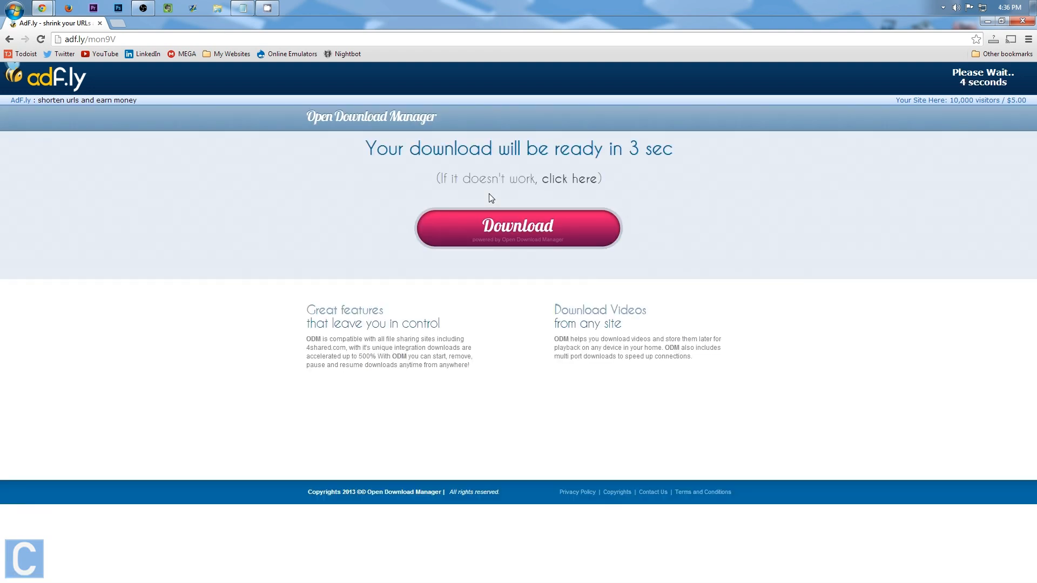
{"action": "mouse_move", "coordinate": [793, 112]}
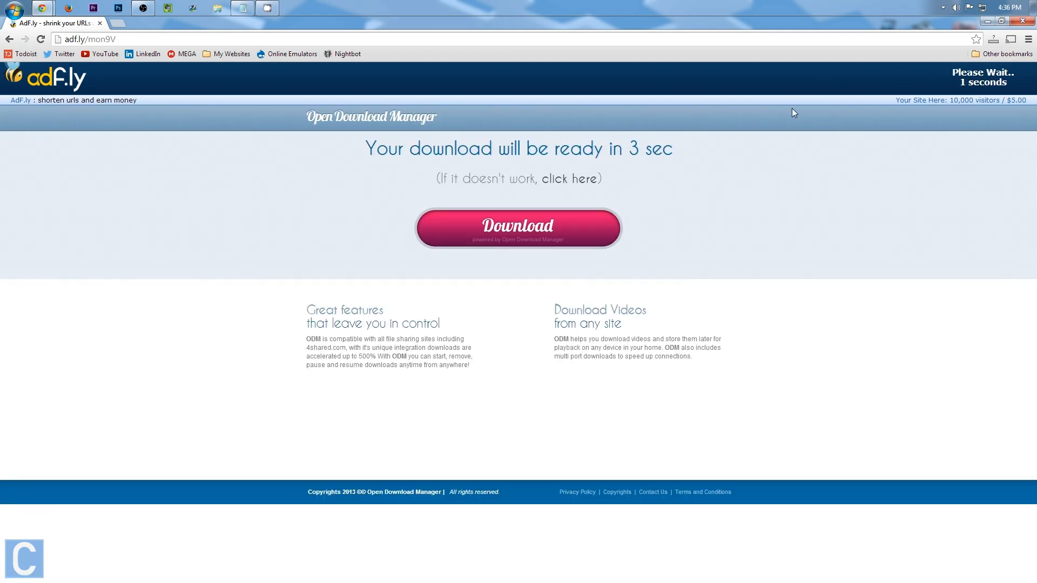
- Skip the adf.ly ad to download the TooManyItems zip, then minimize Chrome
{"action": "left_click", "coordinate": [518, 228]}
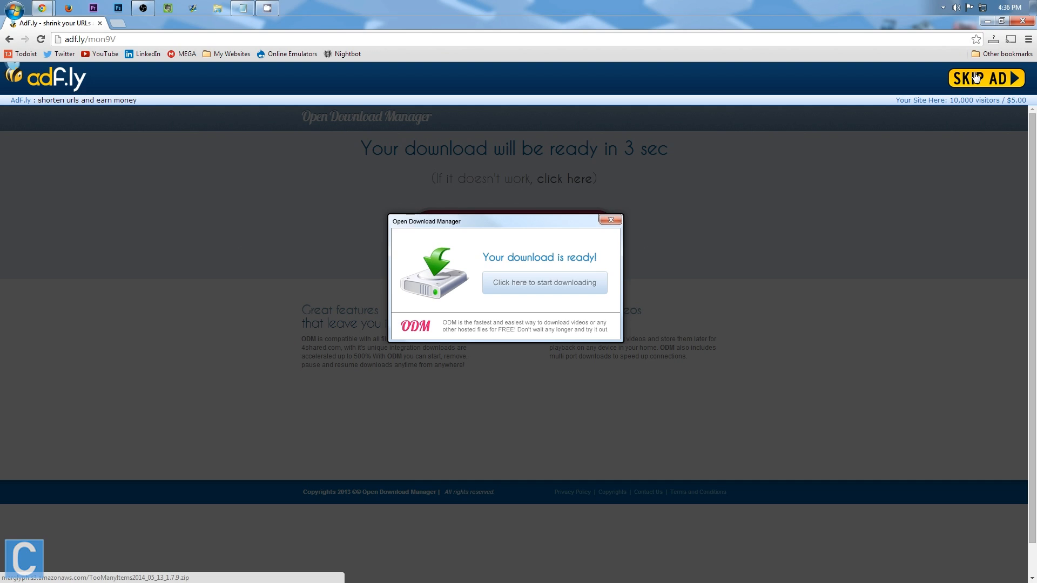
{"action": "mouse_move", "coordinate": [453, 162]}
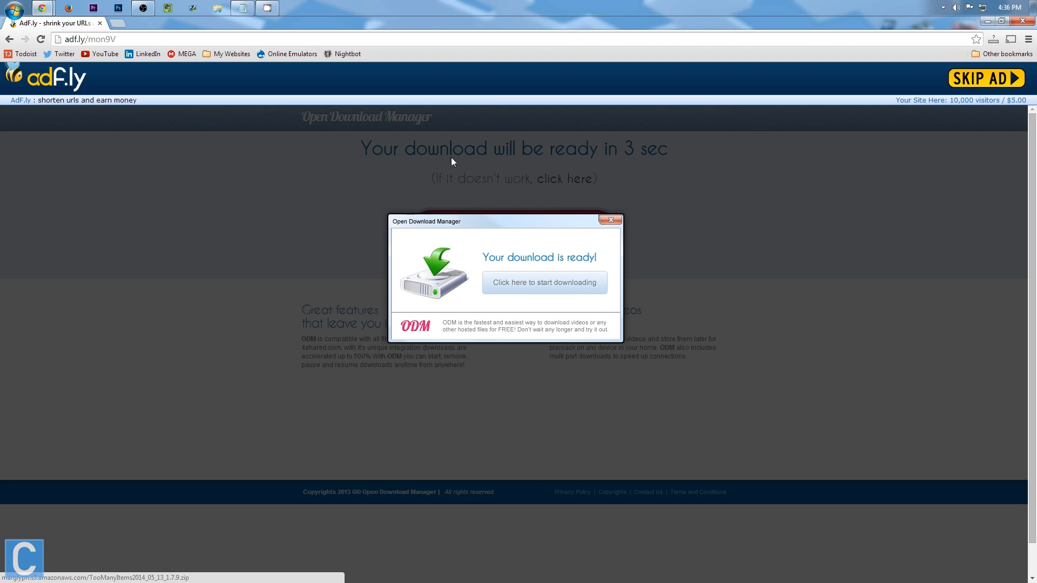
{"action": "mouse_move", "coordinate": [71, 6]}
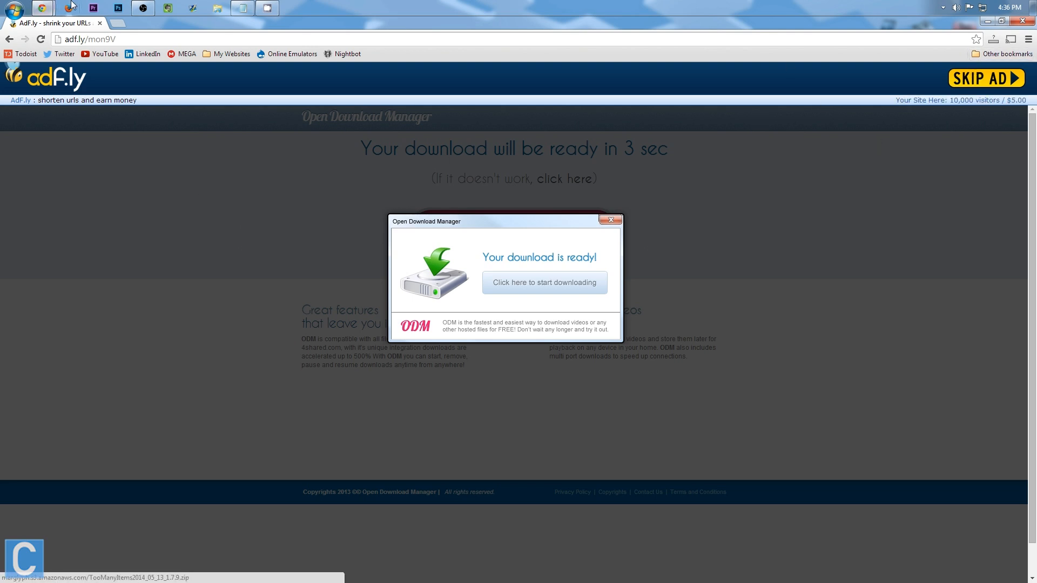
{"action": "left_click", "coordinate": [544, 282]}
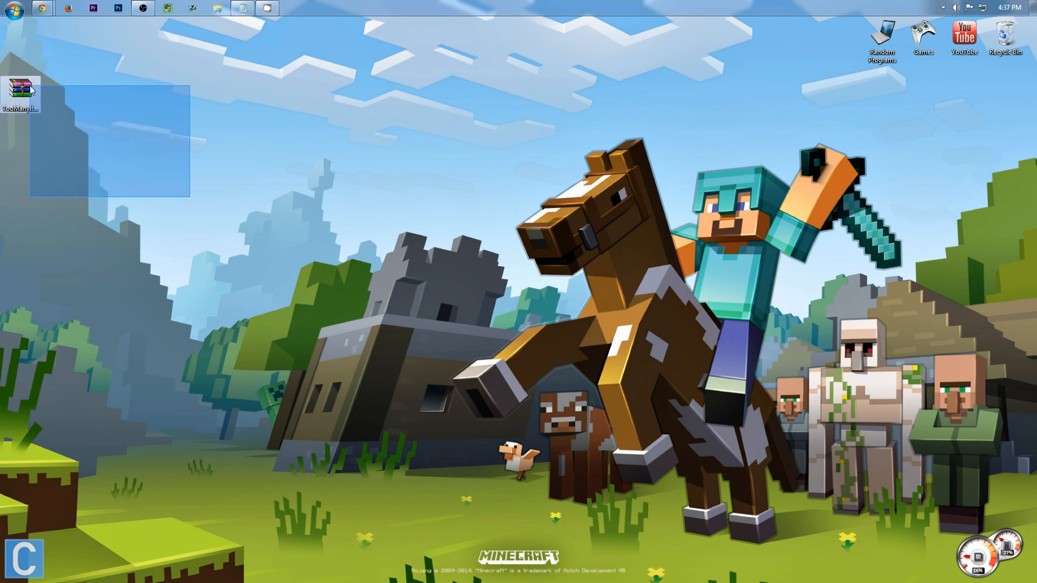
- Find the downloaded TooManyItems zip and choose WinRAR's Extract files... on it
{"action": "left_click", "coordinate": [11, 9]}
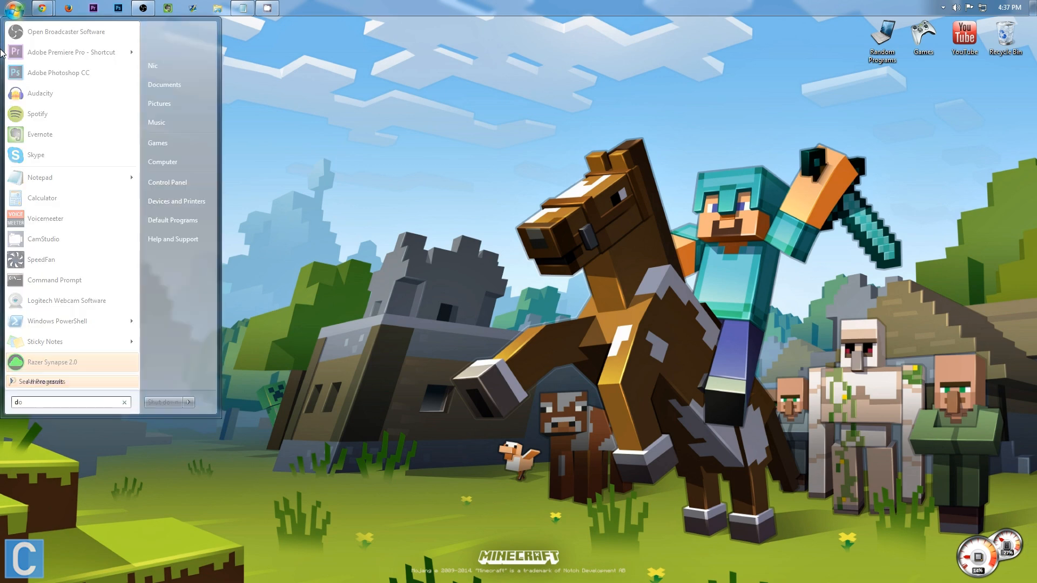
{"action": "type", "text": "wnload"}
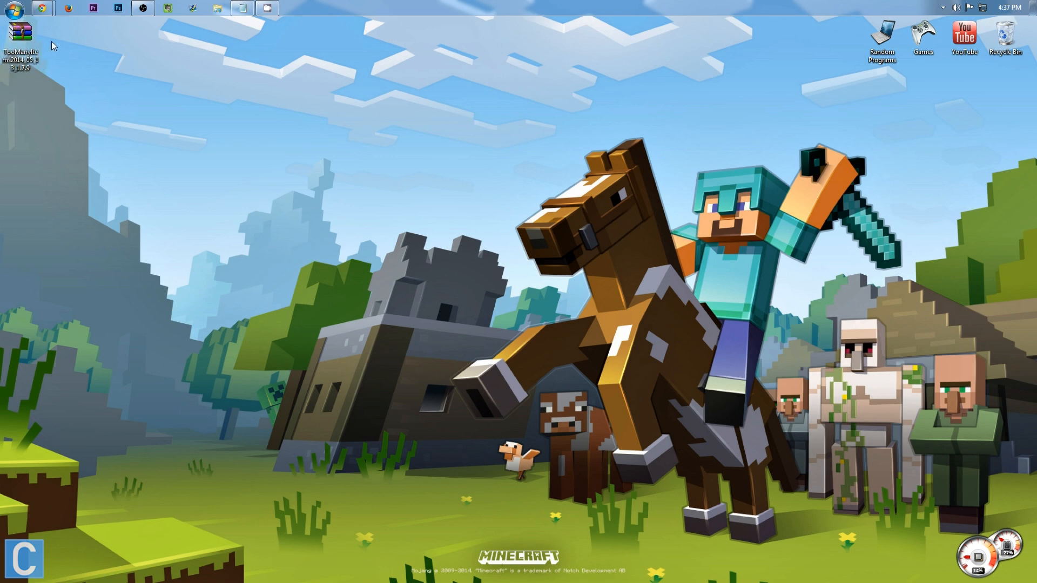
{"action": "right_click", "coordinate": [18, 36]}
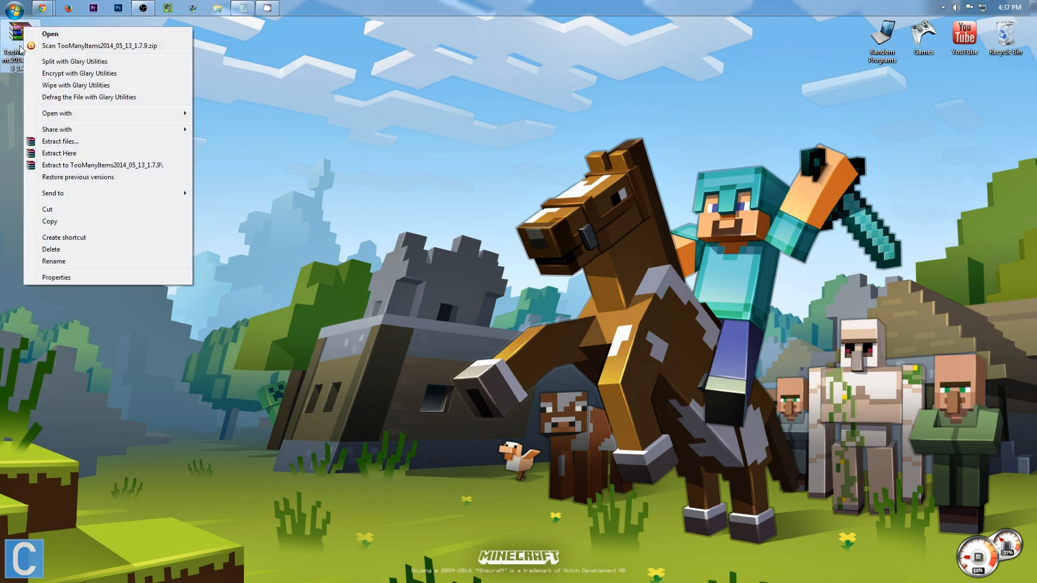
{"action": "left_click", "coordinate": [60, 142]}
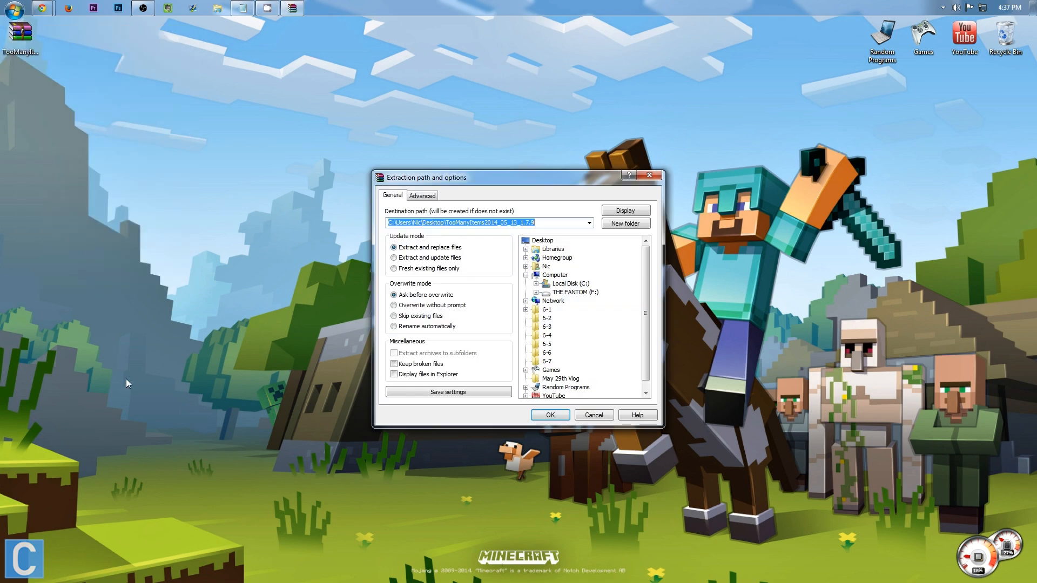
{"action": "mouse_move", "coordinate": [332, 364]}
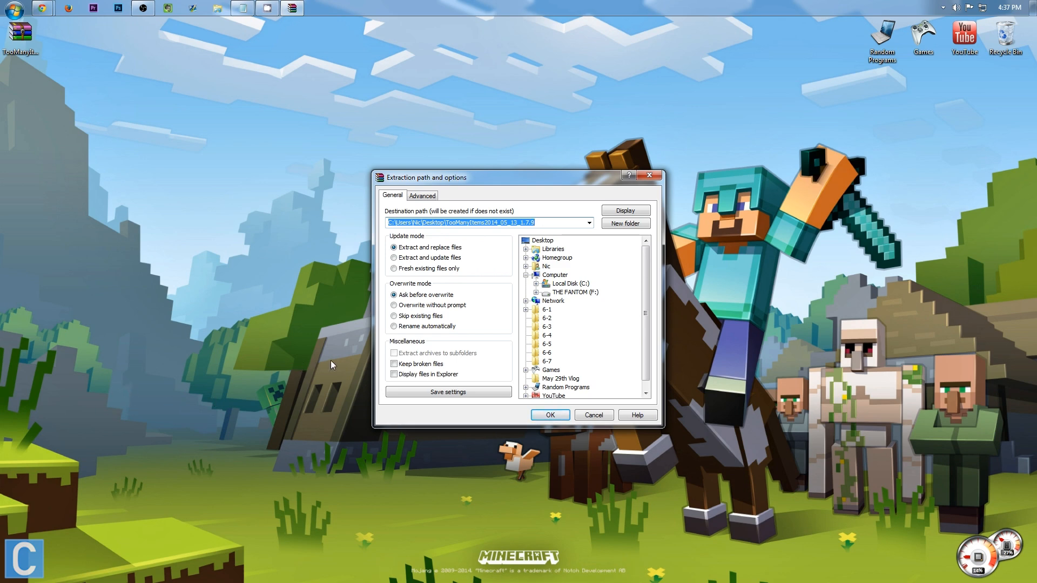
{"action": "mouse_move", "coordinate": [495, 343]}
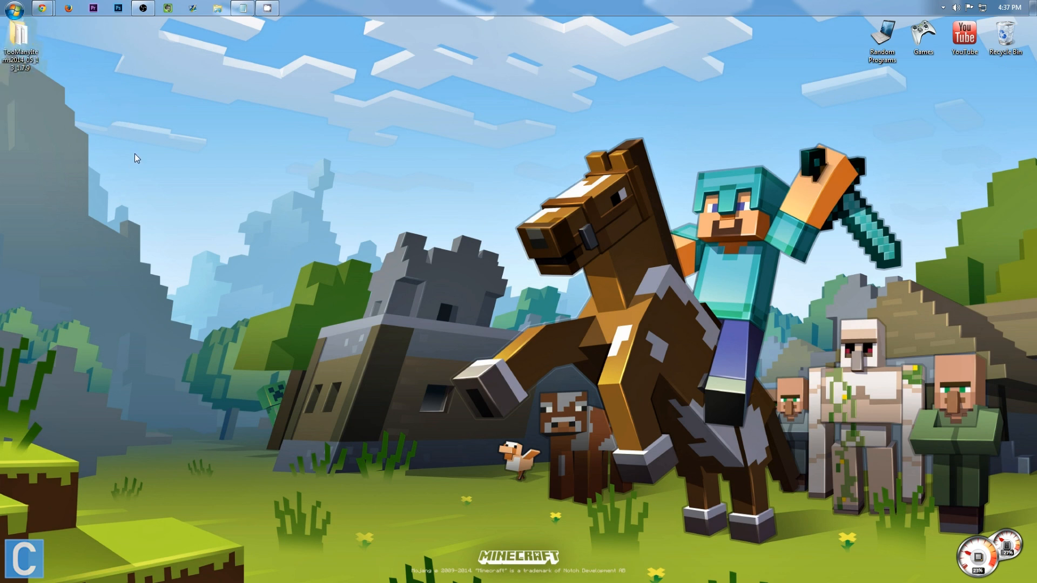
- Browse to AppData\Roaming\.minecraft\versions and select the 1.7.9 folder
{"action": "key", "text": "win+r"}
{"action": "type", "text": "%appdata"}
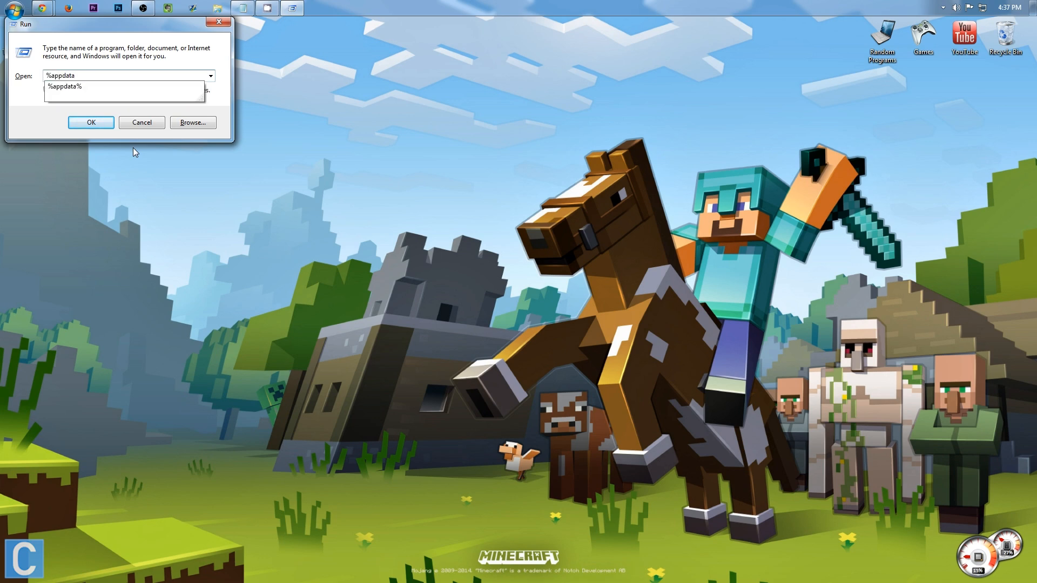
{"action": "left_click", "coordinate": [91, 122]}
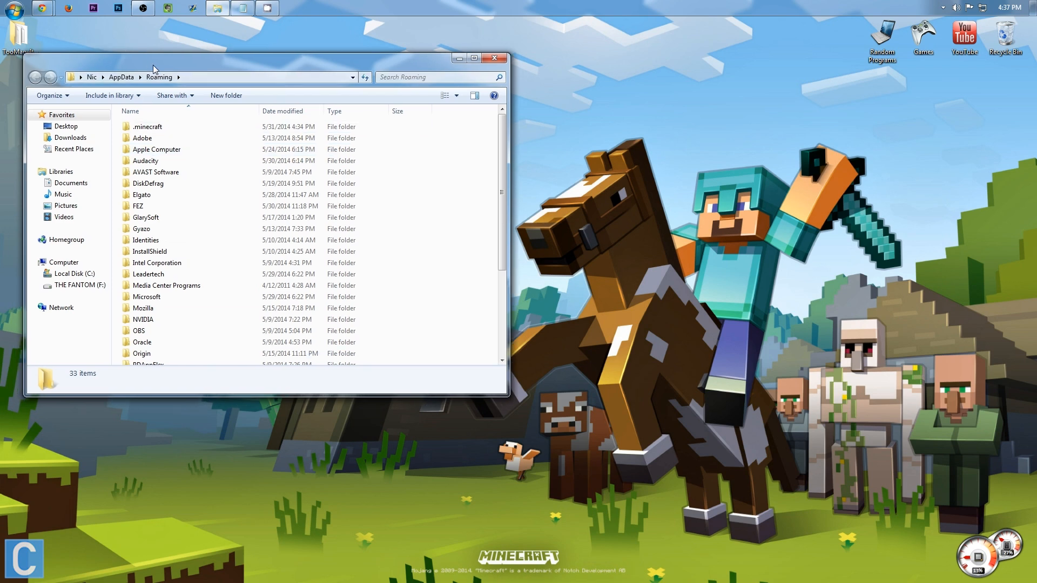
{"action": "double_click", "coordinate": [148, 126]}
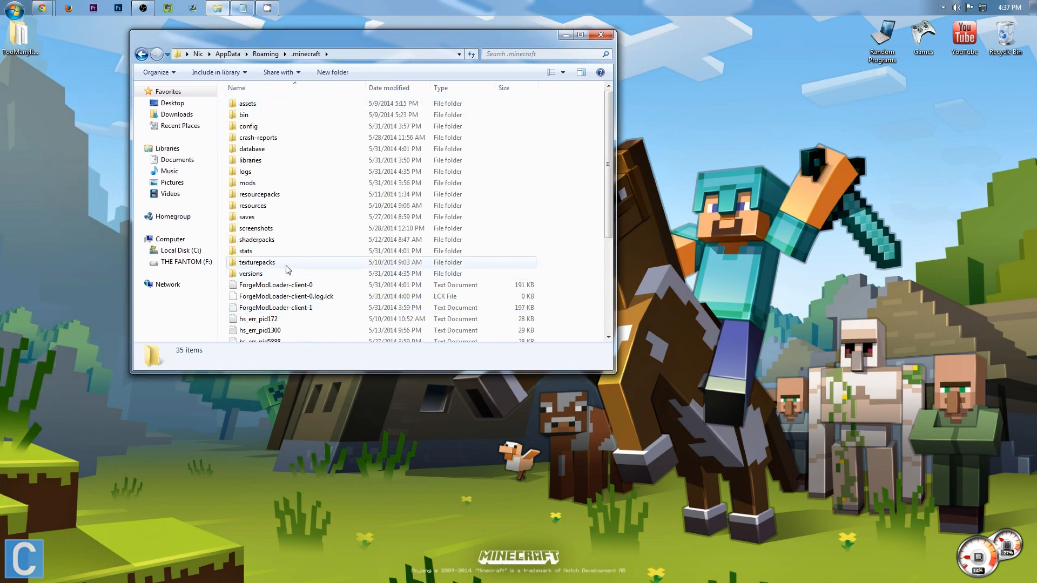
{"action": "double_click", "coordinate": [250, 274]}
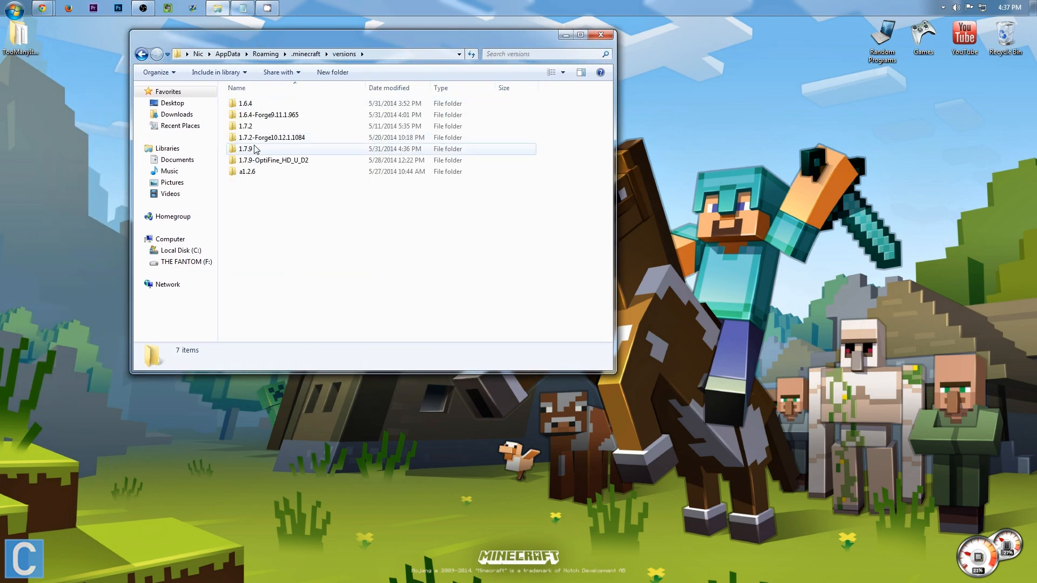
{"action": "left_click", "coordinate": [245, 148]}
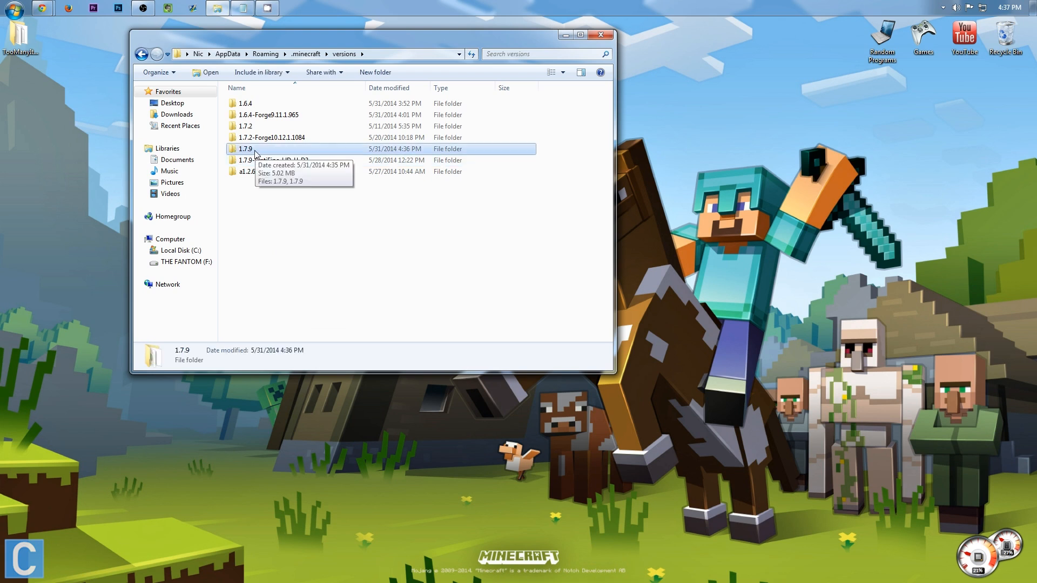
- Paste a copy of the 1.7.9 folder into versions and rename the copy 1.7.9_TMI
{"action": "right_click", "coordinate": [244, 148]}
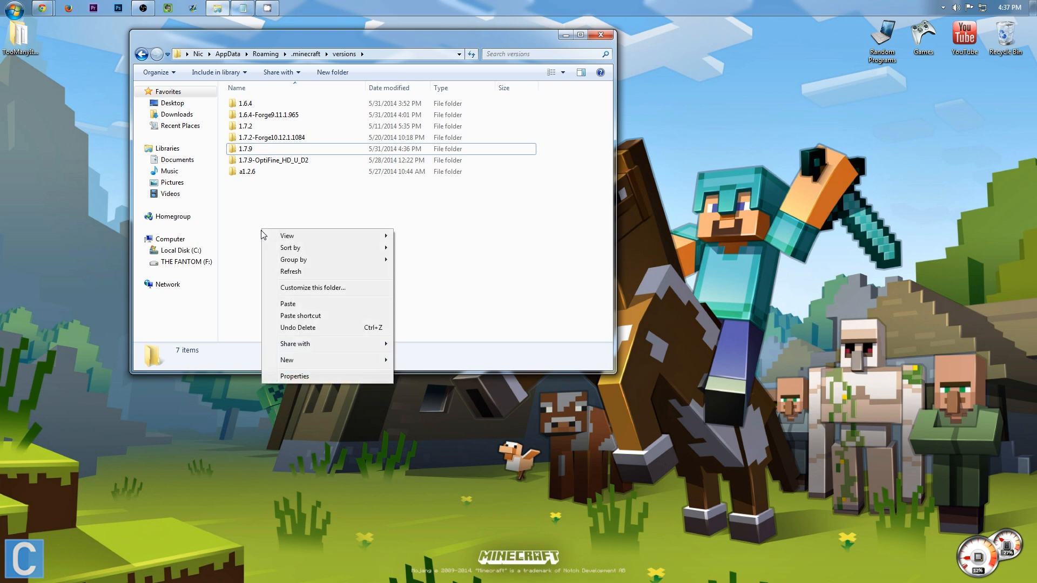
{"action": "left_click", "coordinate": [288, 303]}
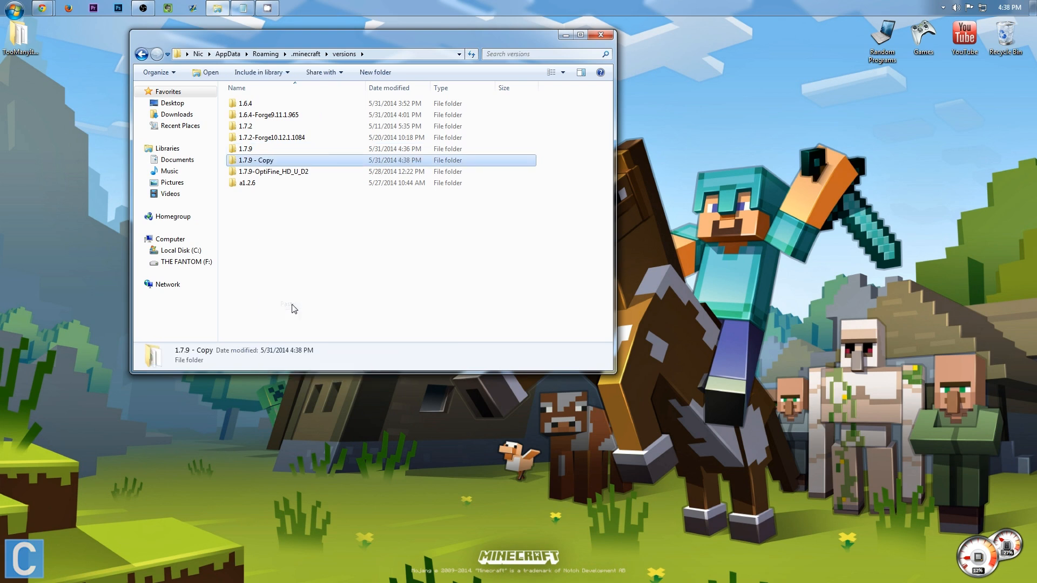
{"action": "mouse_move", "coordinate": [254, 164]}
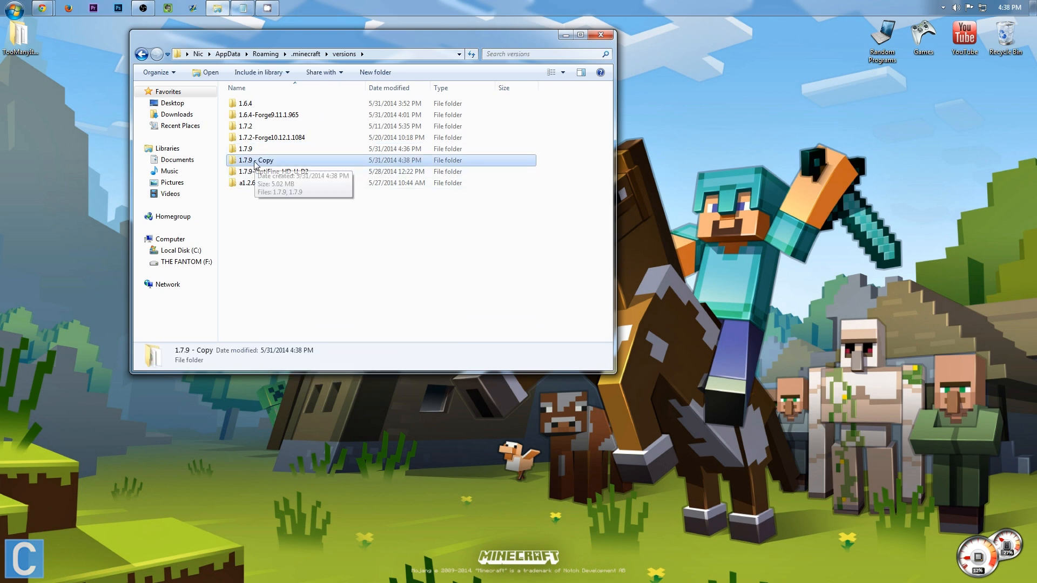
{"action": "right_click", "coordinate": [265, 159]}
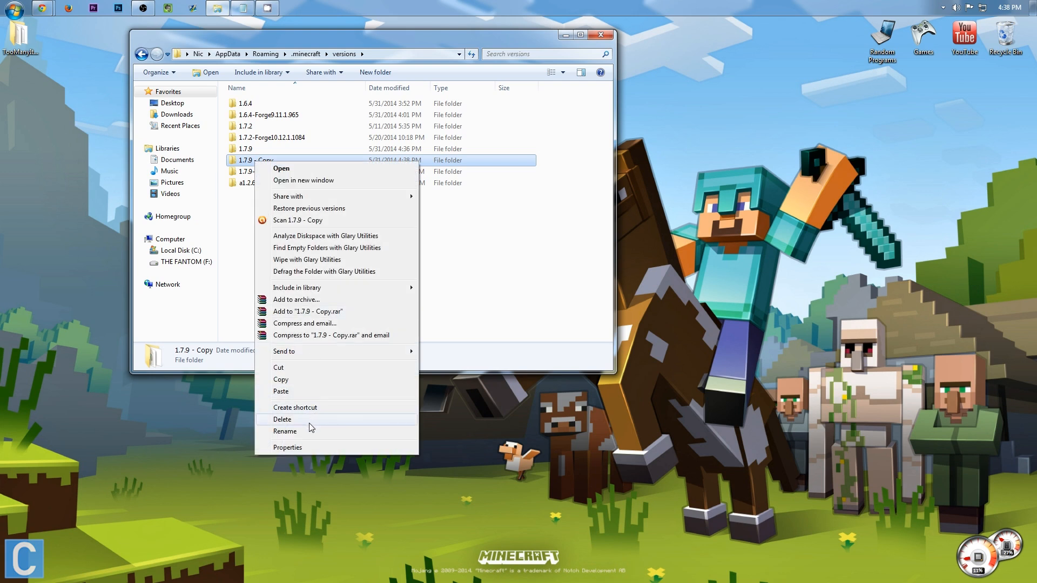
{"action": "left_click", "coordinate": [285, 431]}
{"action": "type", "text": "1.7.9_"}
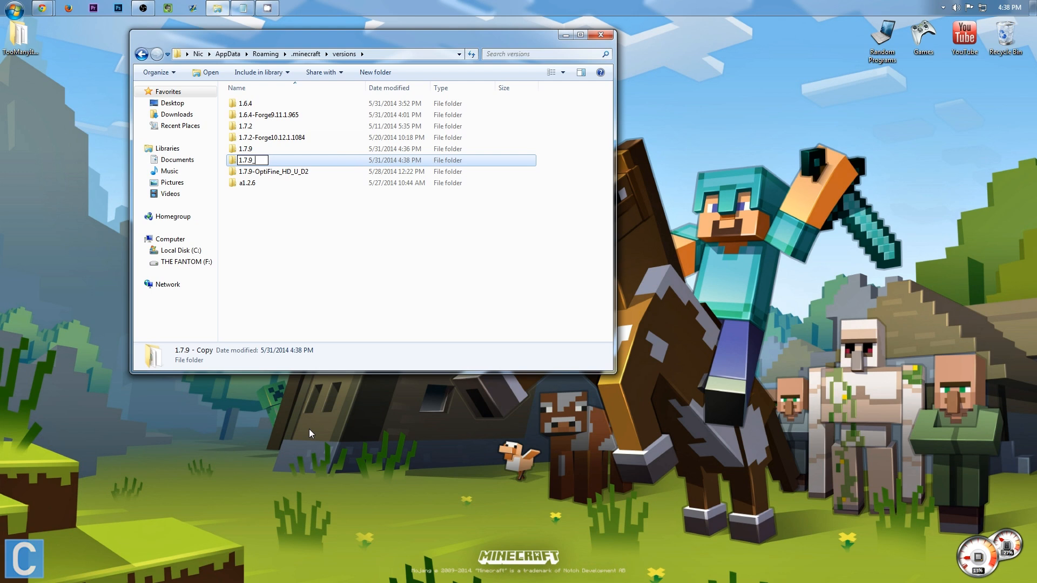
{"action": "type", "text": "TMI"}
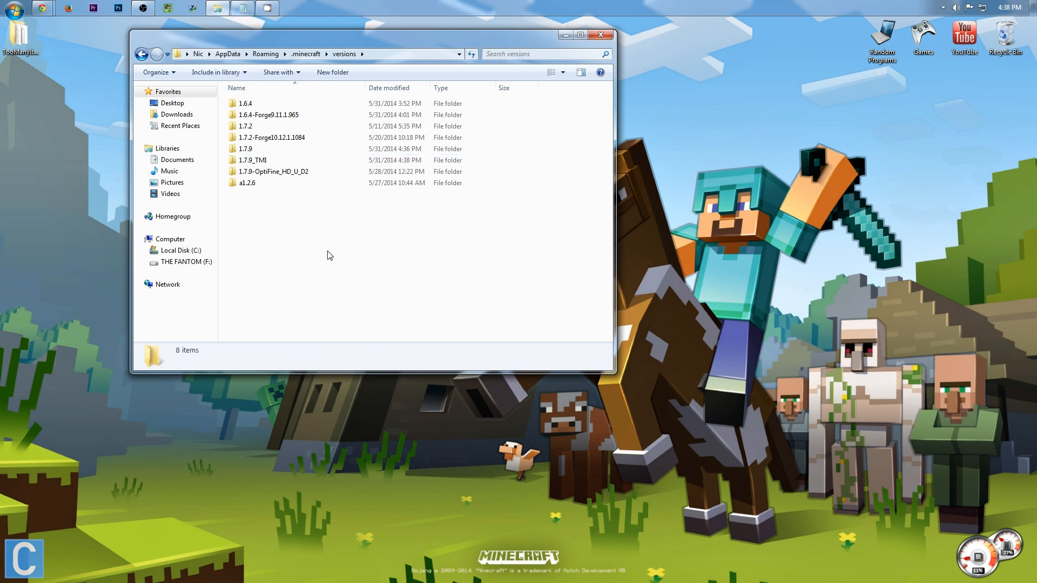
{"action": "mouse_move", "coordinate": [272, 165]}
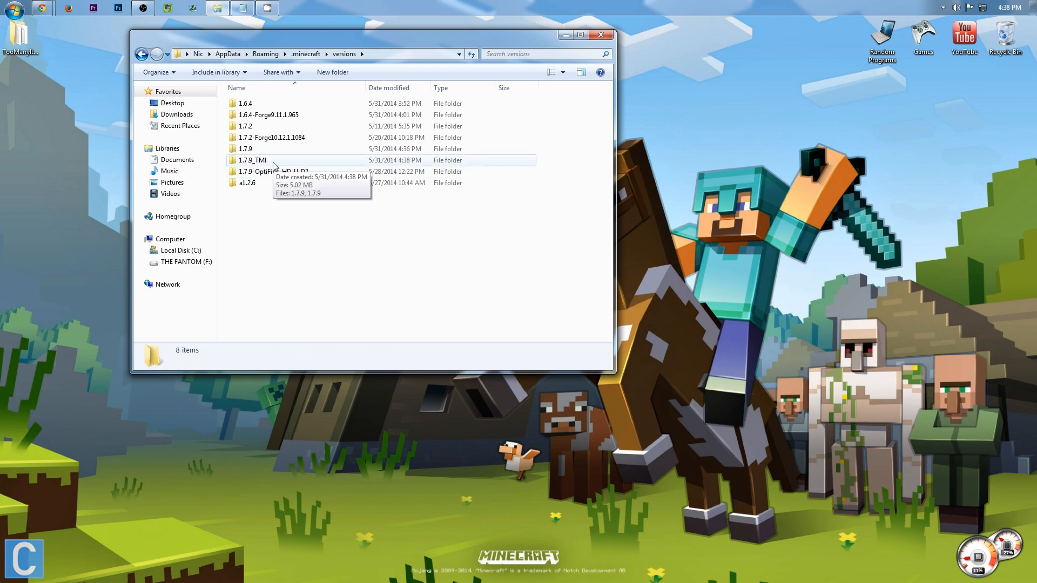
{"action": "mouse_move", "coordinate": [260, 163]}
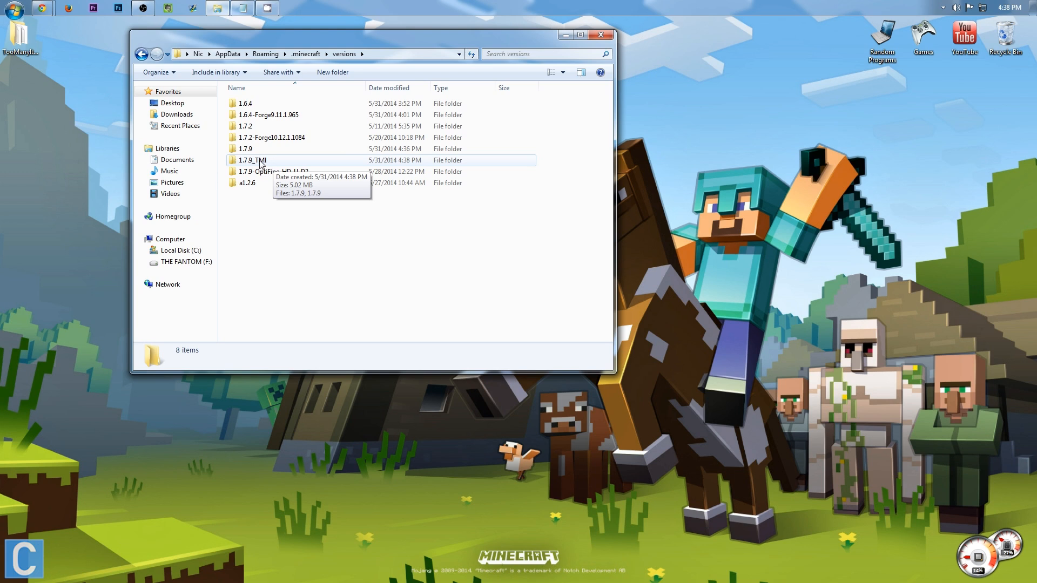
- Inside 1.7.9_TMI, select all files and rename the jar to 1.7.9_TMI
{"action": "double_click", "coordinate": [253, 160]}
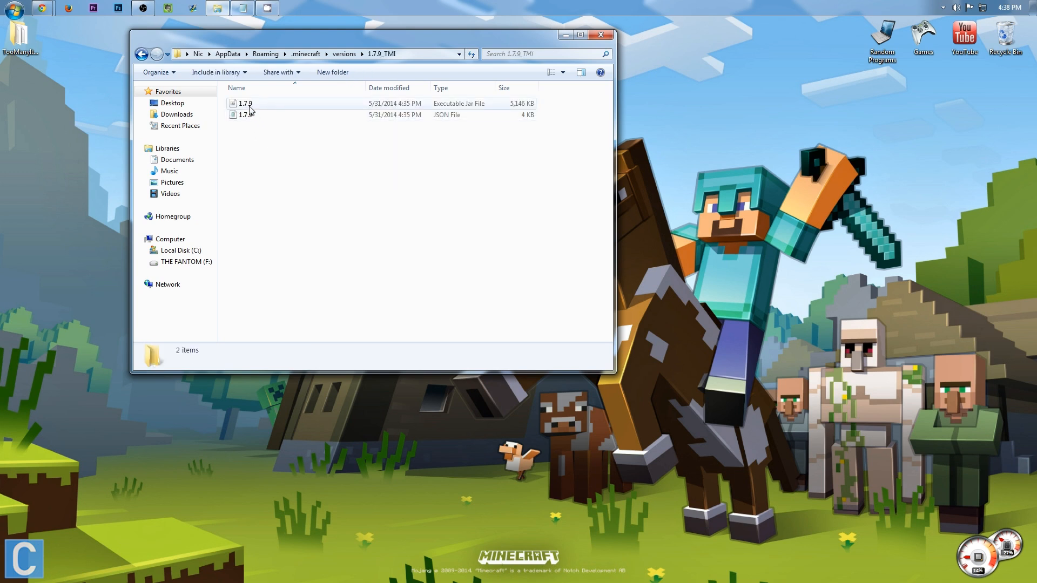
{"action": "key", "text": "ctrl+a"}
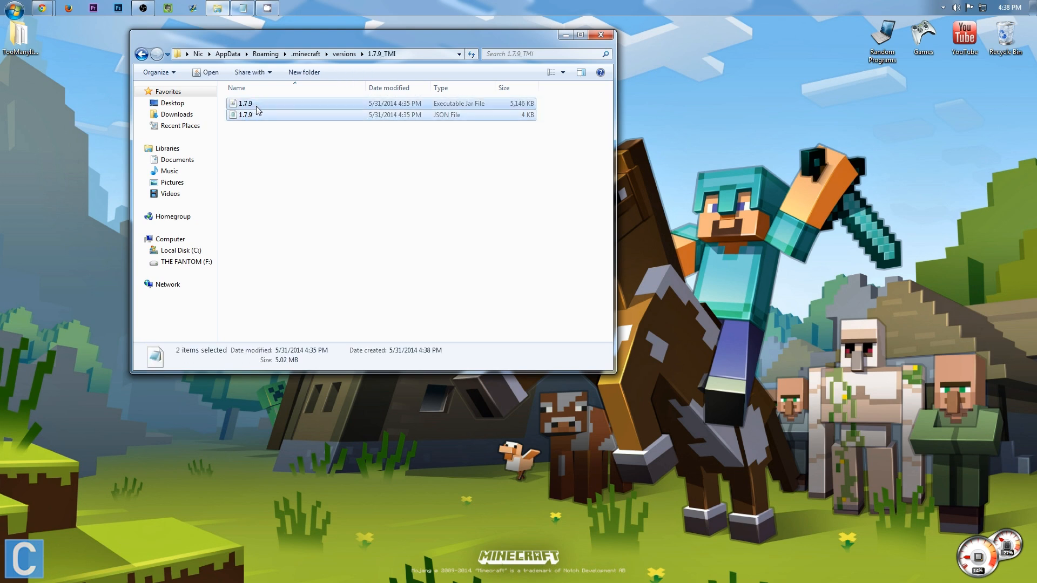
{"action": "right_click", "coordinate": [245, 103]}
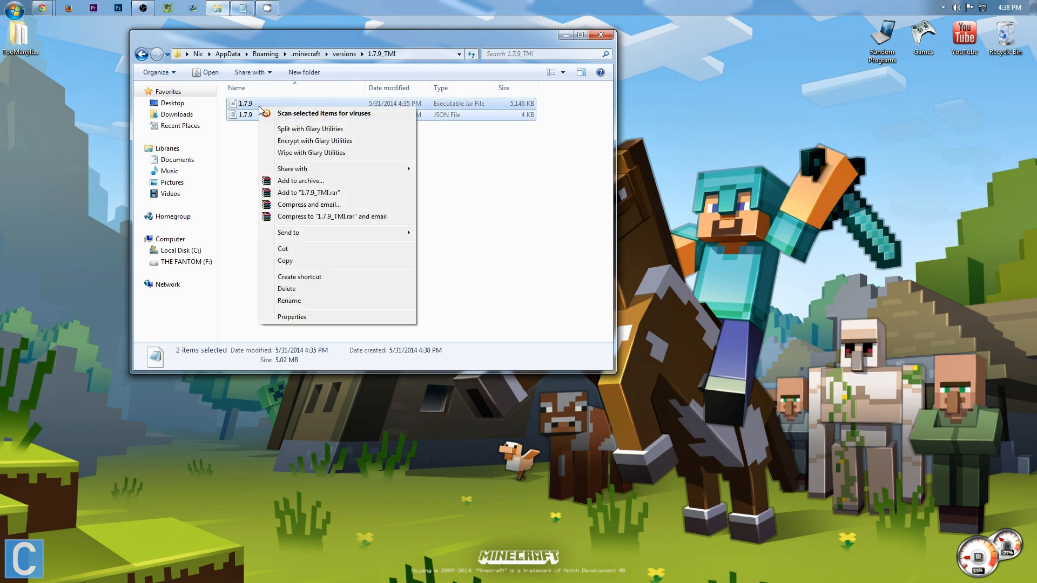
{"action": "left_click", "coordinate": [289, 301]}
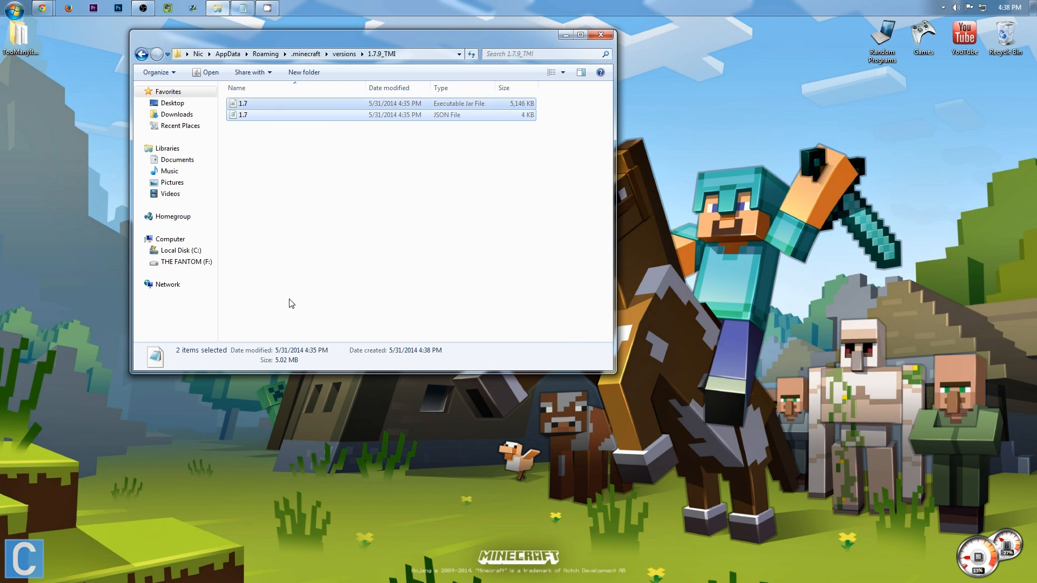
{"action": "mouse_move", "coordinate": [264, 109]}
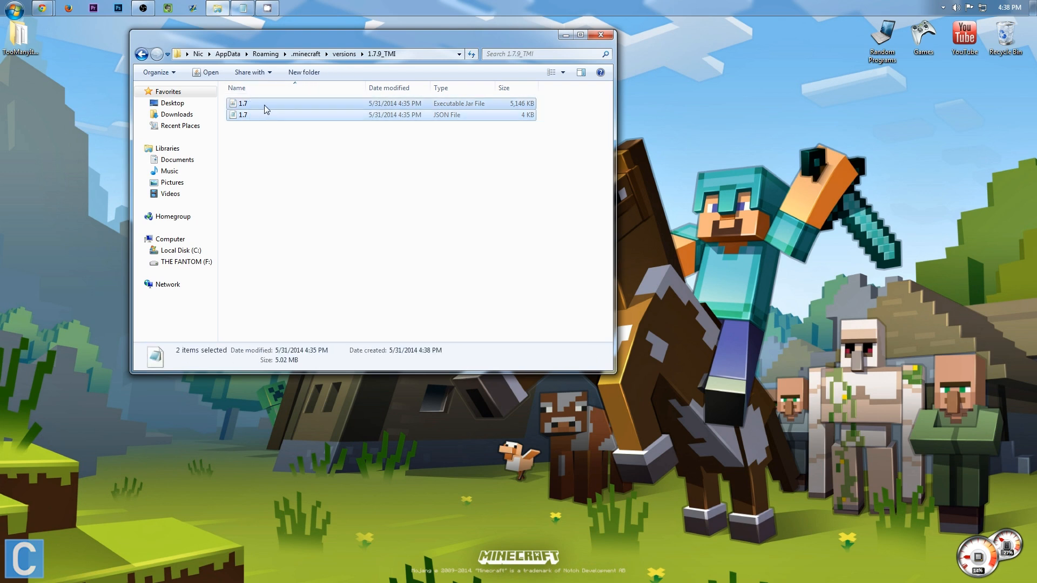
{"action": "mouse_move", "coordinate": [270, 132]}
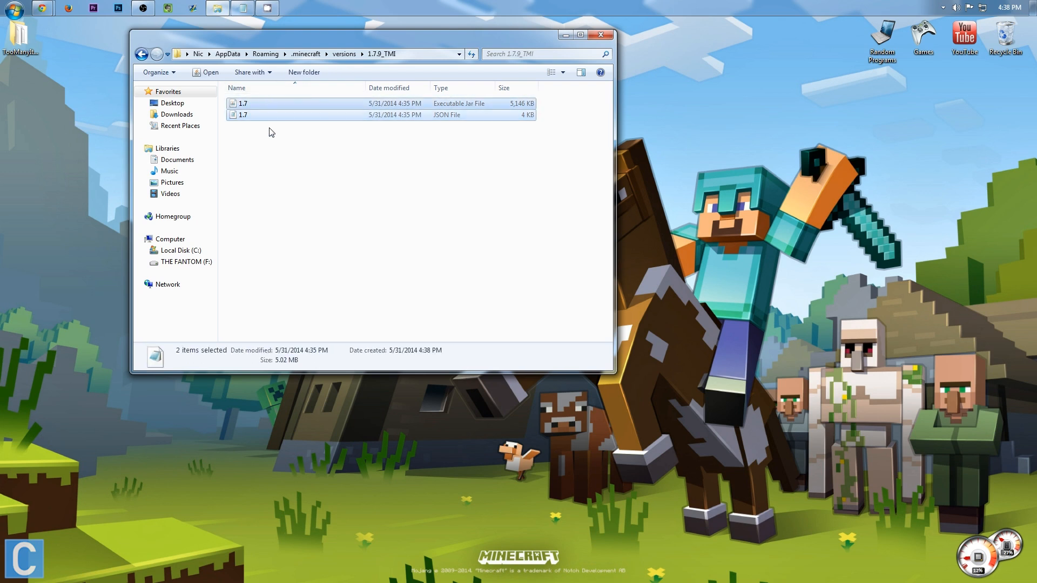
- Rename the JSON file to 1.7.9_TMI, then go back and reopen the folder
{"action": "right_click", "coordinate": [243, 103]}
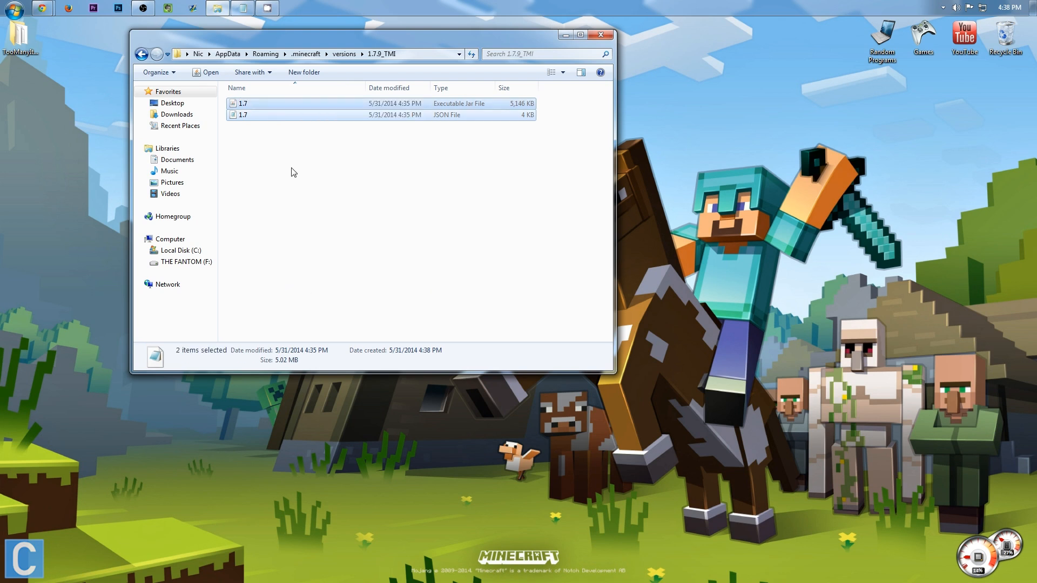
{"action": "right_click", "coordinate": [242, 103]}
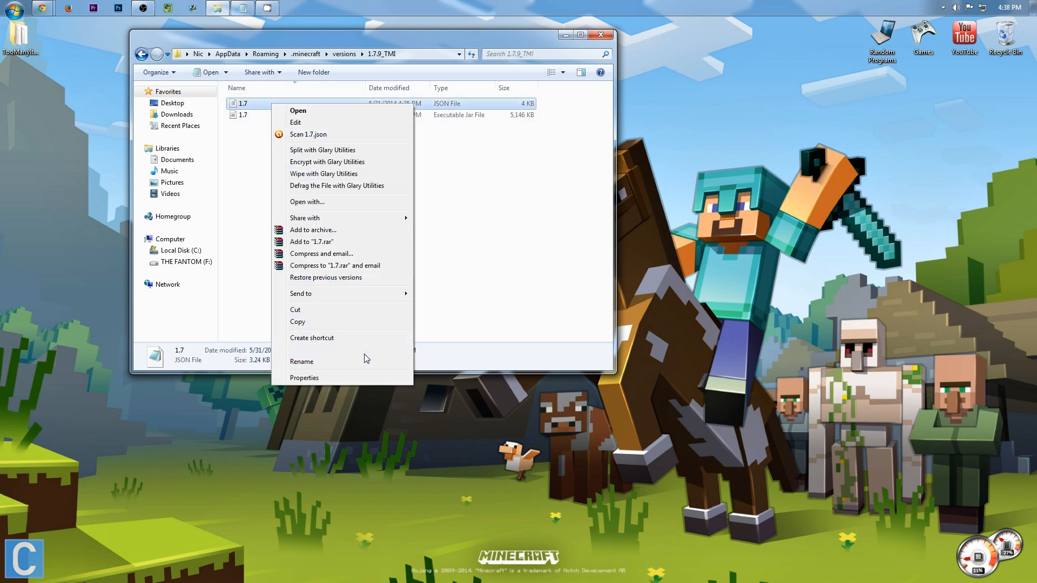
{"action": "left_click", "coordinate": [302, 362]}
{"action": "type", "text": ".9_TMI"}
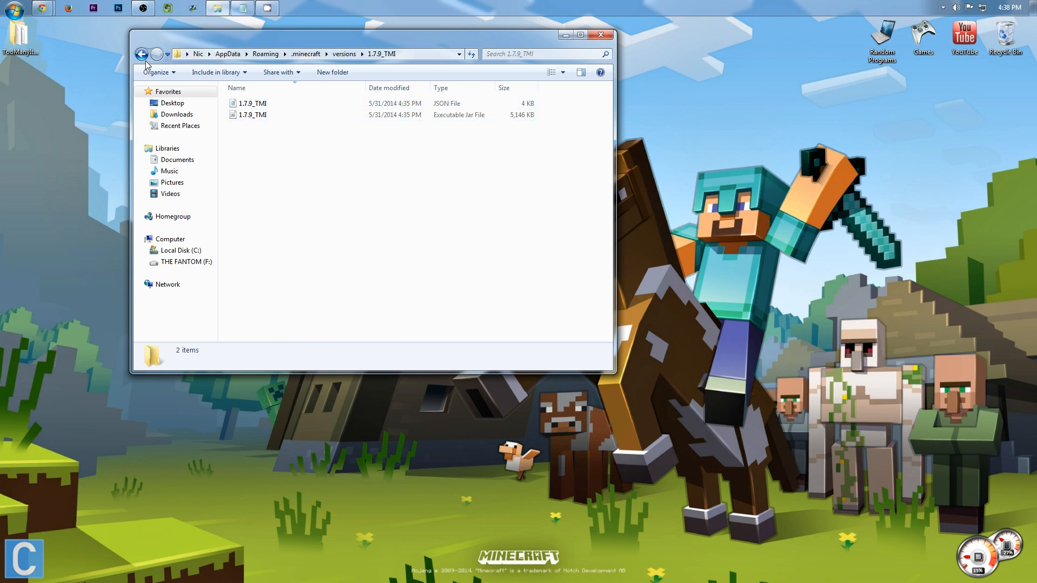
{"action": "left_click", "coordinate": [141, 53]}
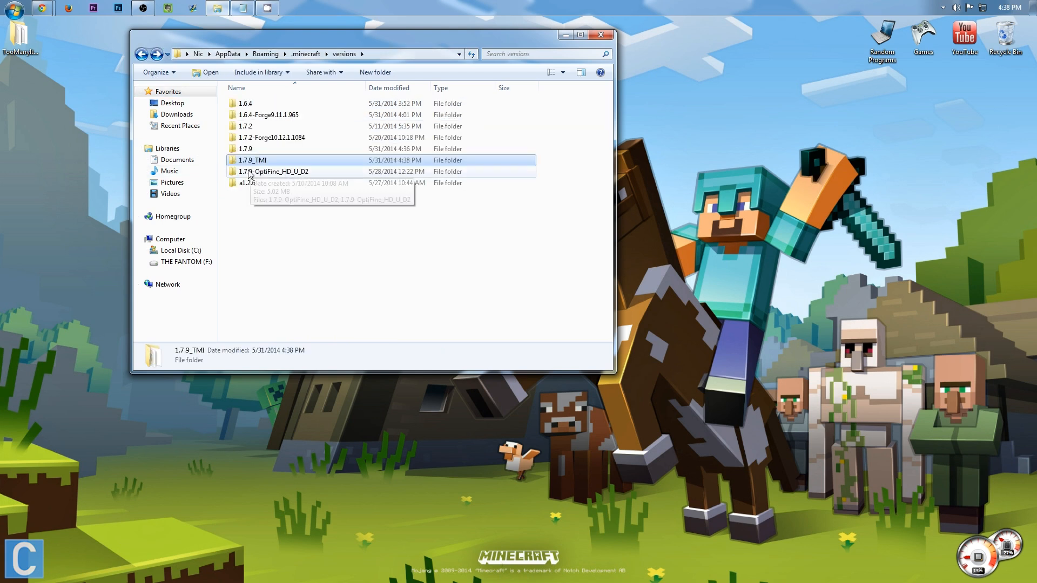
{"action": "double_click", "coordinate": [253, 160]}
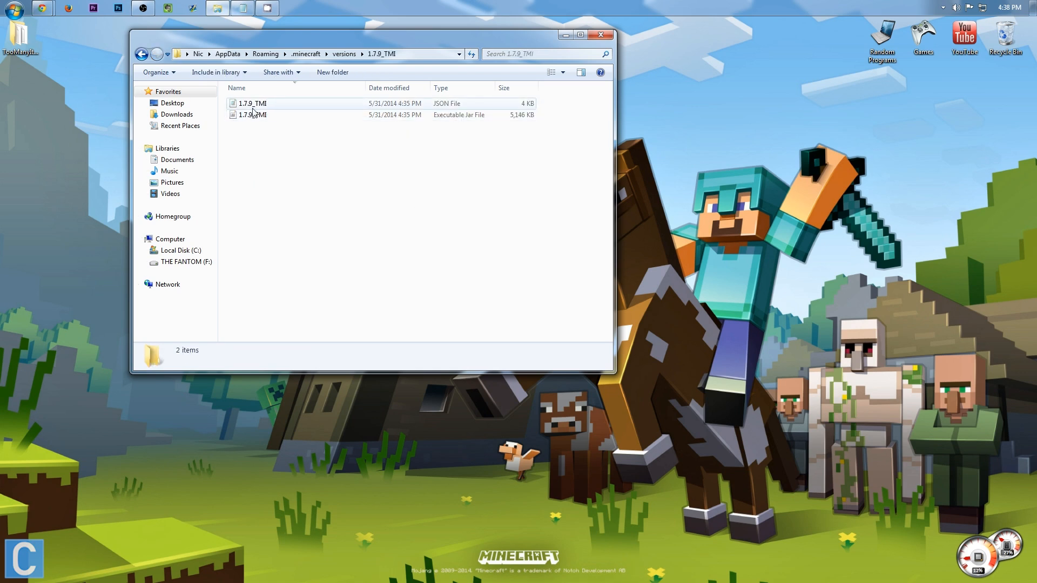
- Open 1.7.9_TMI.json in Notepad, change the id to 1.7.9_TMI, save and close
{"action": "double_click", "coordinate": [253, 103]}
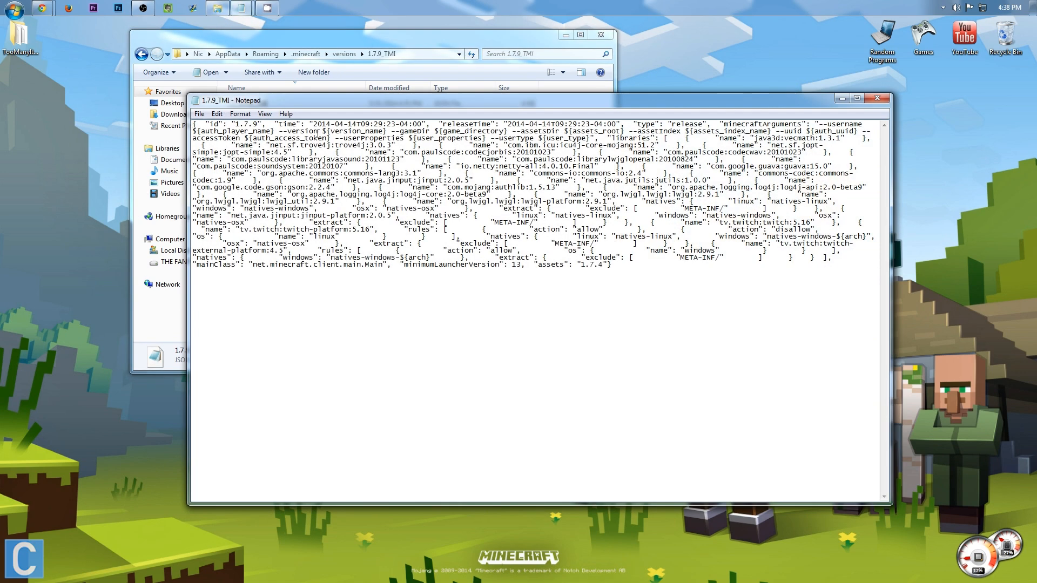
{"action": "double_click", "coordinate": [245, 124]}
{"action": "type", "text": "_TMI"}
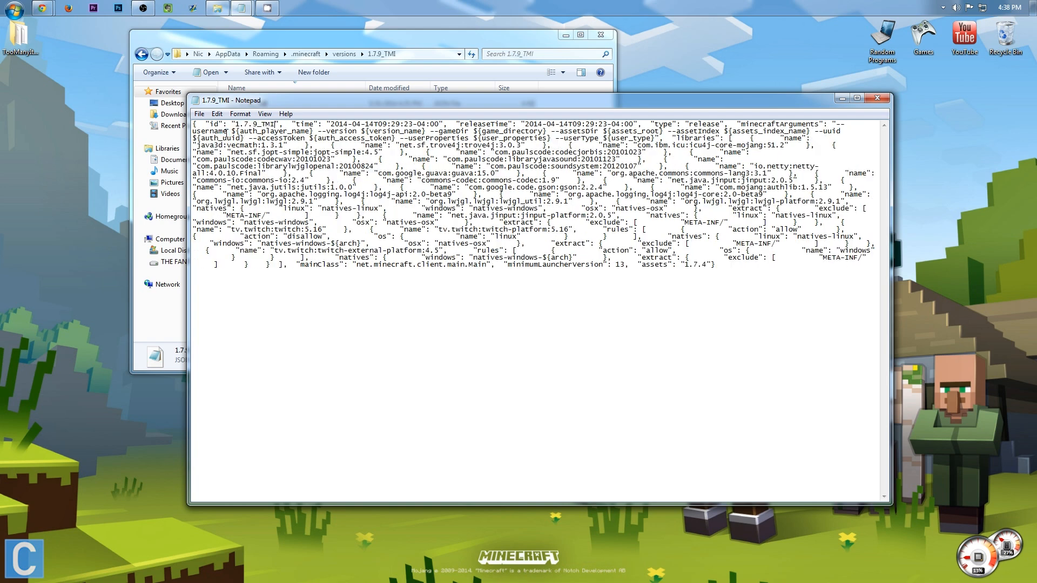
{"action": "left_click", "coordinate": [199, 114]}
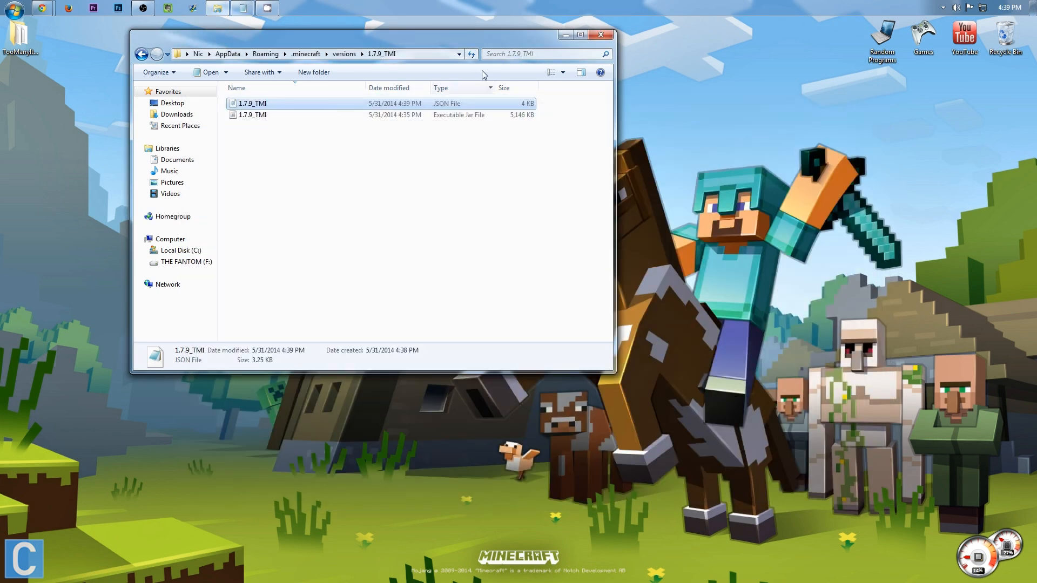
- Open 1.7.9_TMI.jar with WinRAR archiver from its right-click menu
{"action": "left_click", "coordinate": [253, 115]}
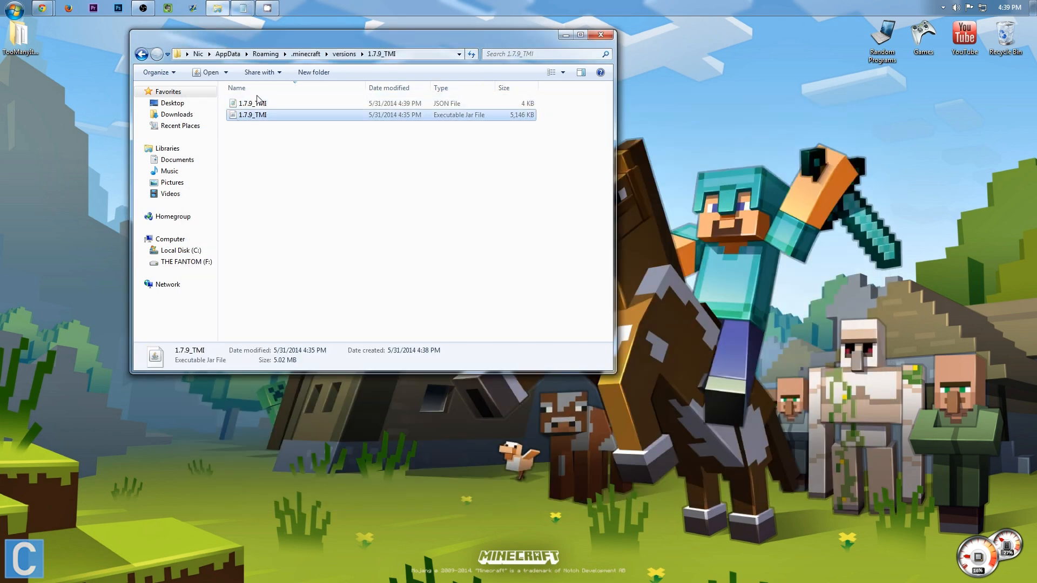
{"action": "mouse_move", "coordinate": [274, 127]}
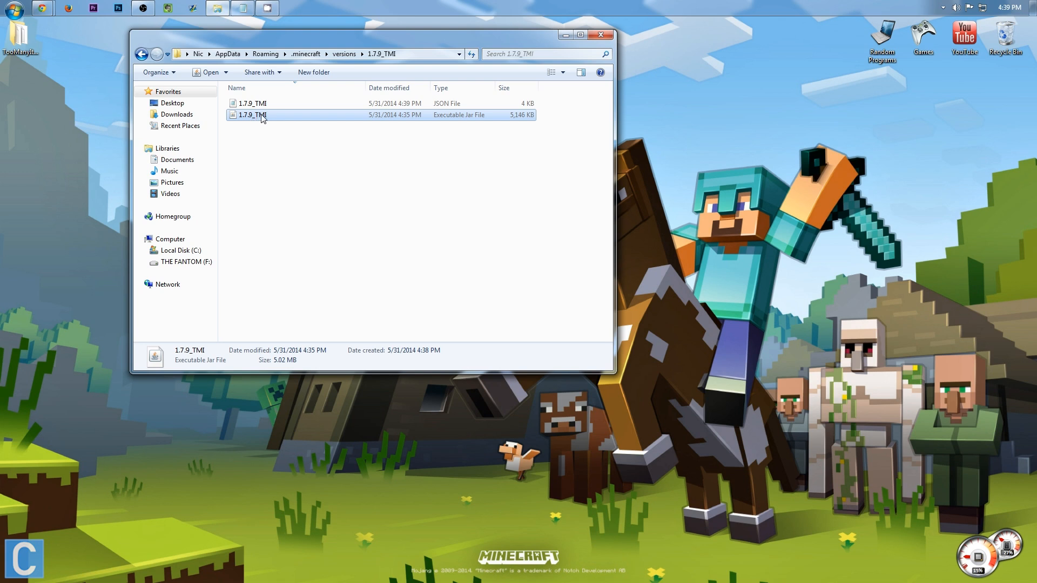
{"action": "right_click", "coordinate": [251, 114]}
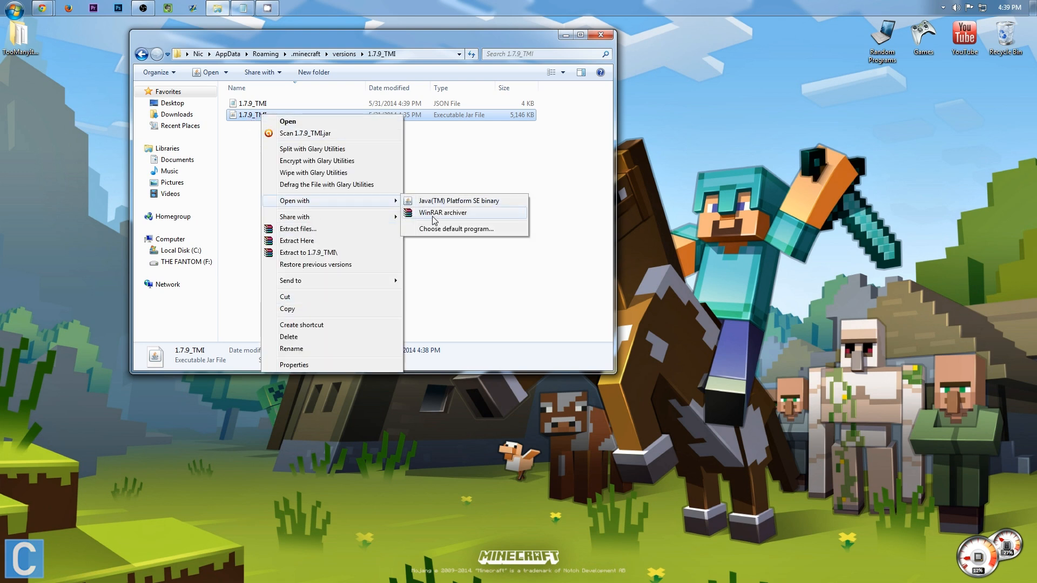
{"action": "left_click", "coordinate": [443, 212]}
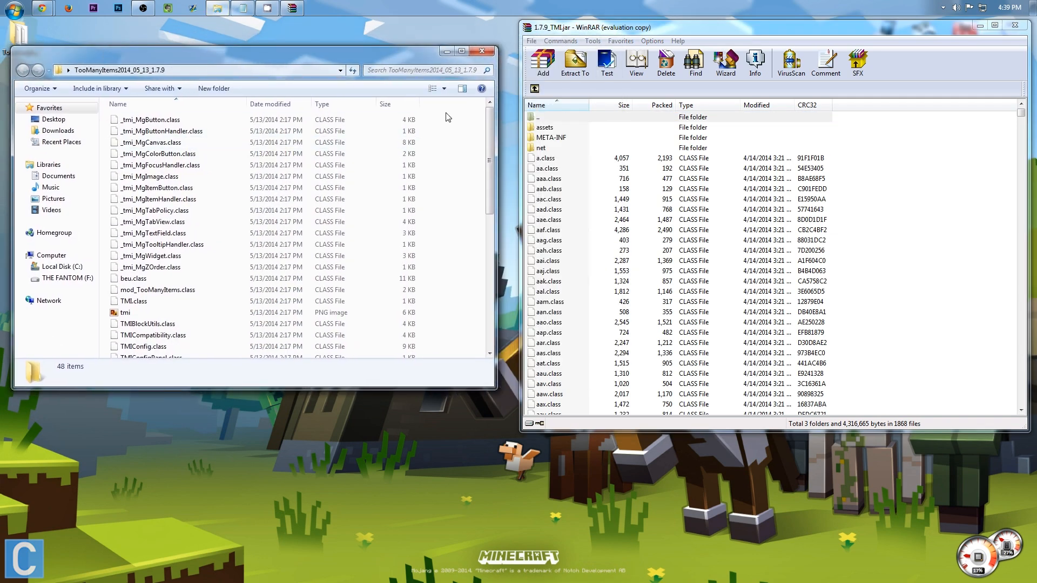
- Drag all TooManyItems mod files into the jar, then delete META-INF and confirm Yes
{"action": "left_click", "coordinate": [152, 125]}
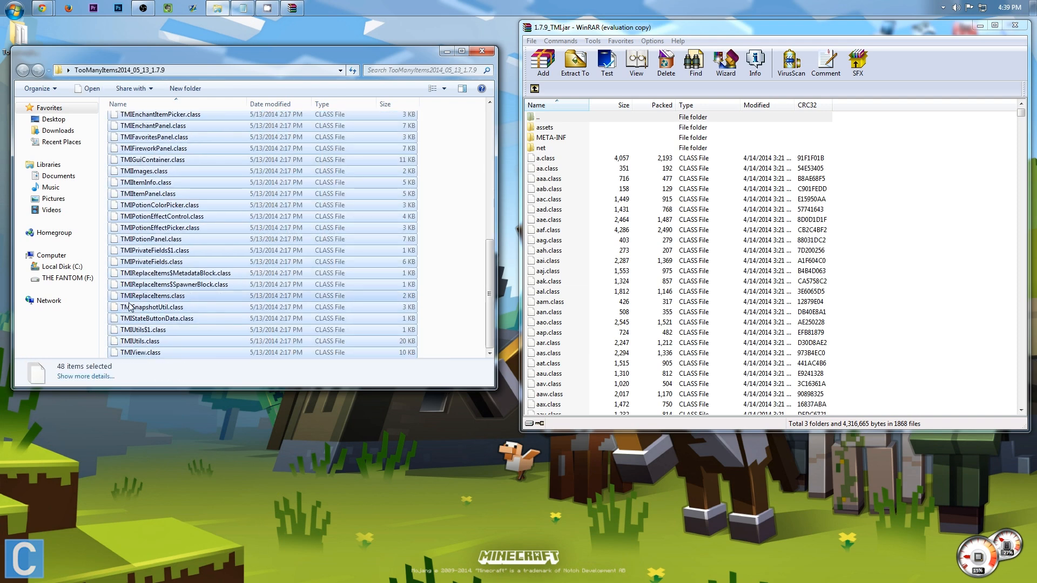
{"action": "left_click", "coordinate": [542, 63]}
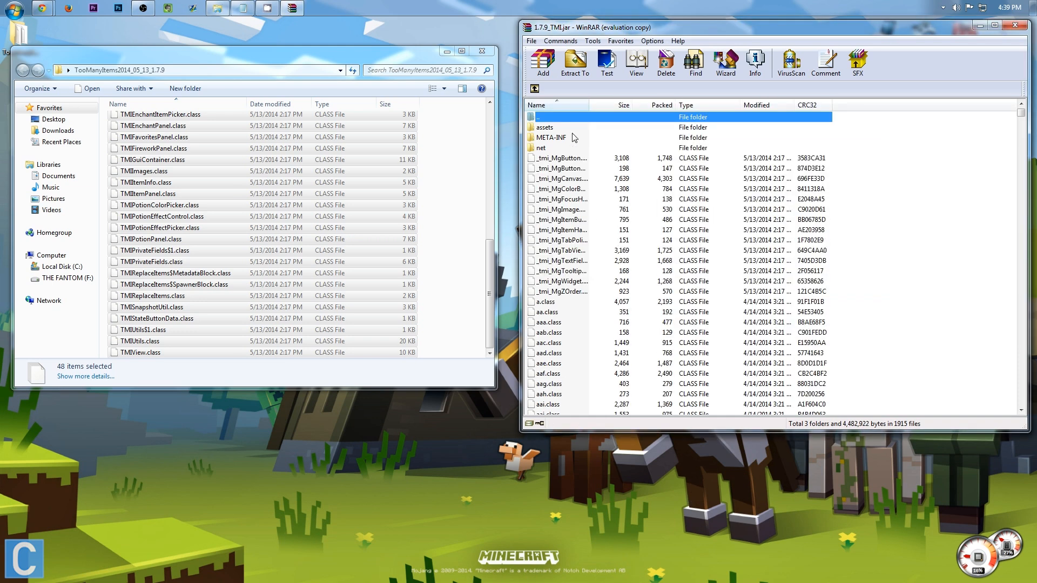
{"action": "left_click", "coordinate": [551, 138]}
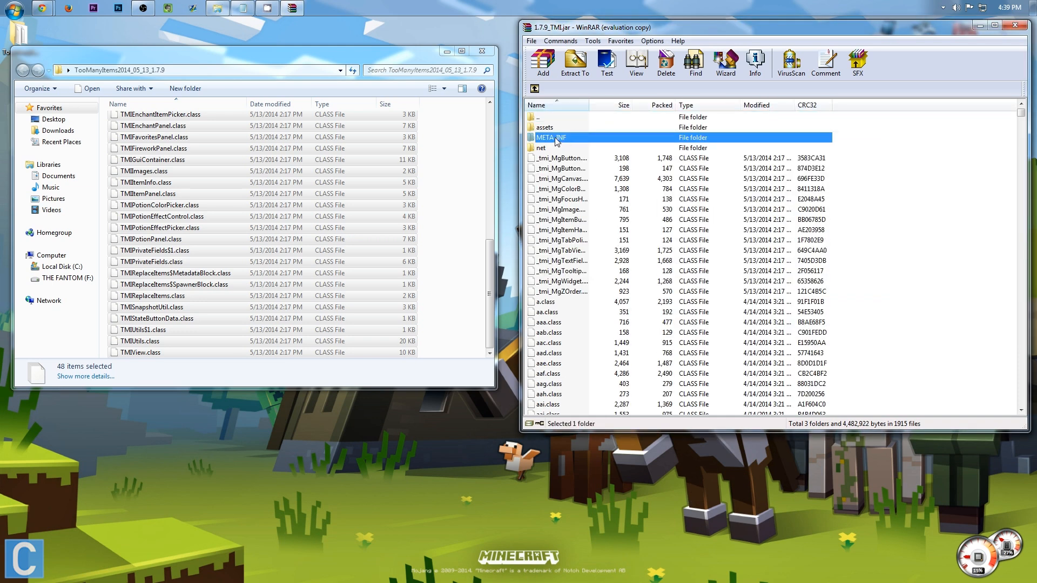
{"action": "right_click", "coordinate": [551, 136]}
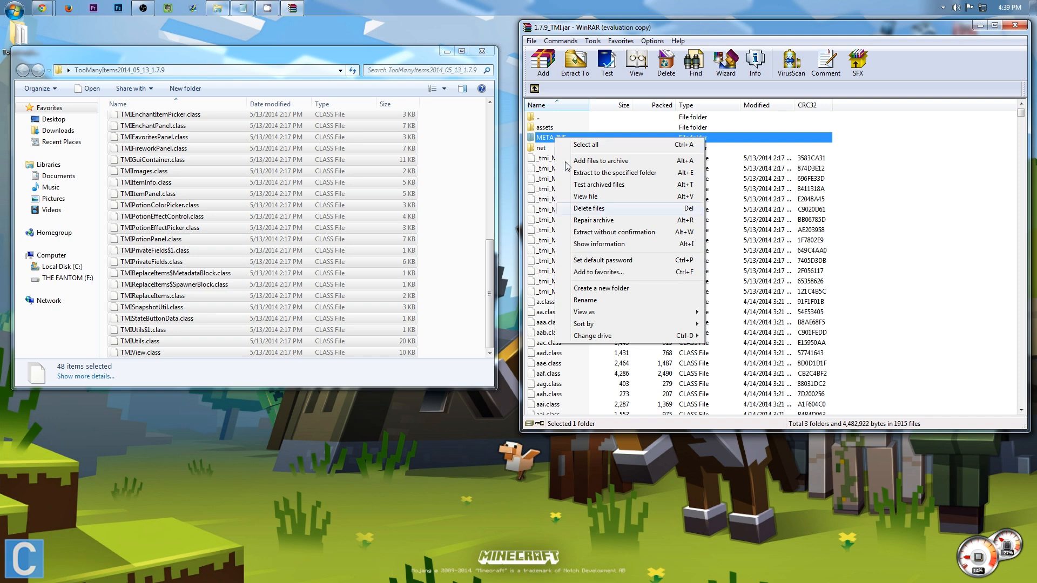
{"action": "left_click", "coordinate": [589, 208]}
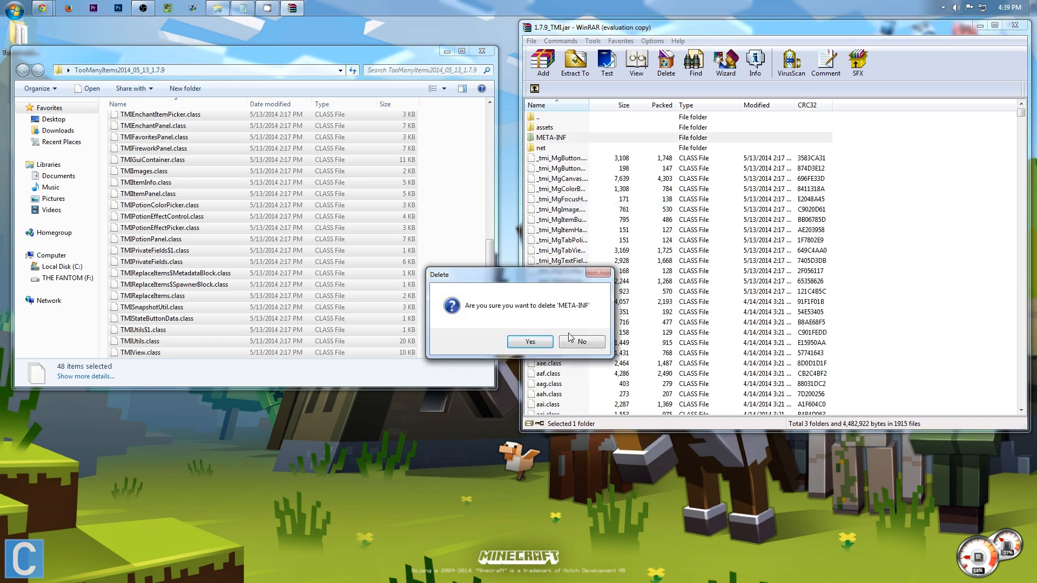
{"action": "left_click", "coordinate": [529, 342]}
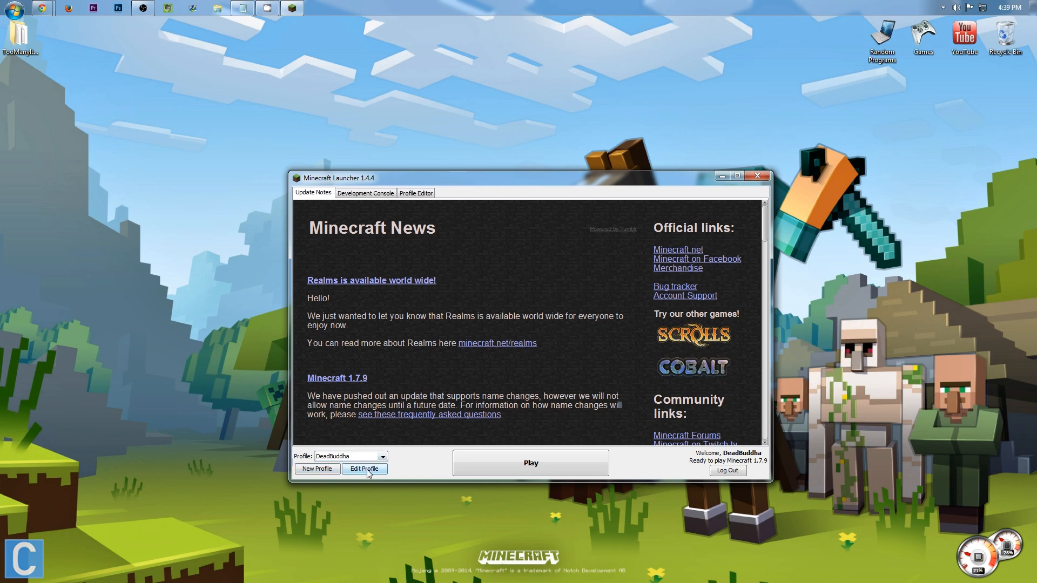
- Edit the launcher profile to use release 1.7.9_TMI, save it, and click Play
{"action": "left_click", "coordinate": [365, 468]}
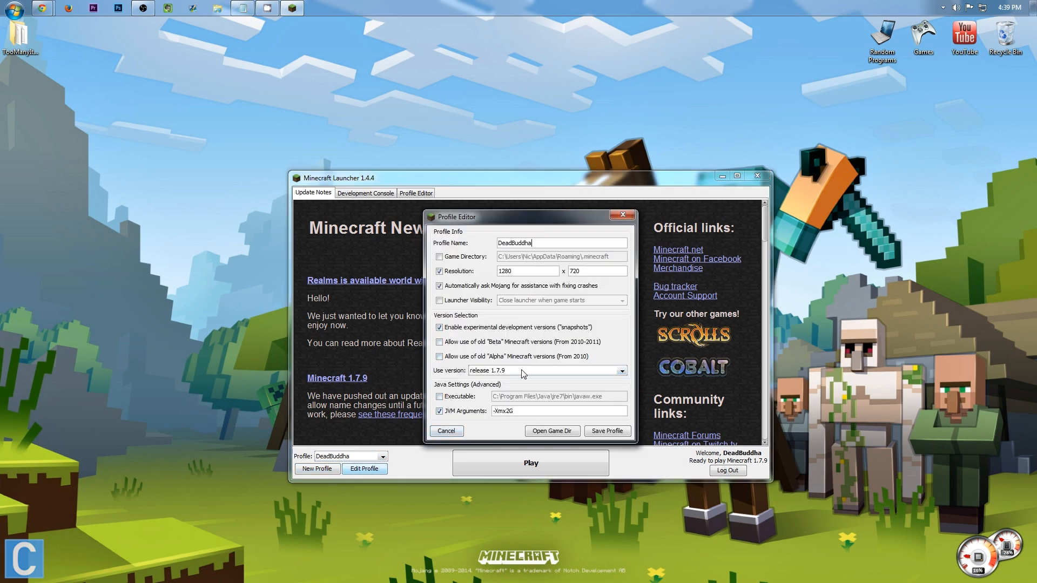
{"action": "left_click", "coordinate": [620, 371]}
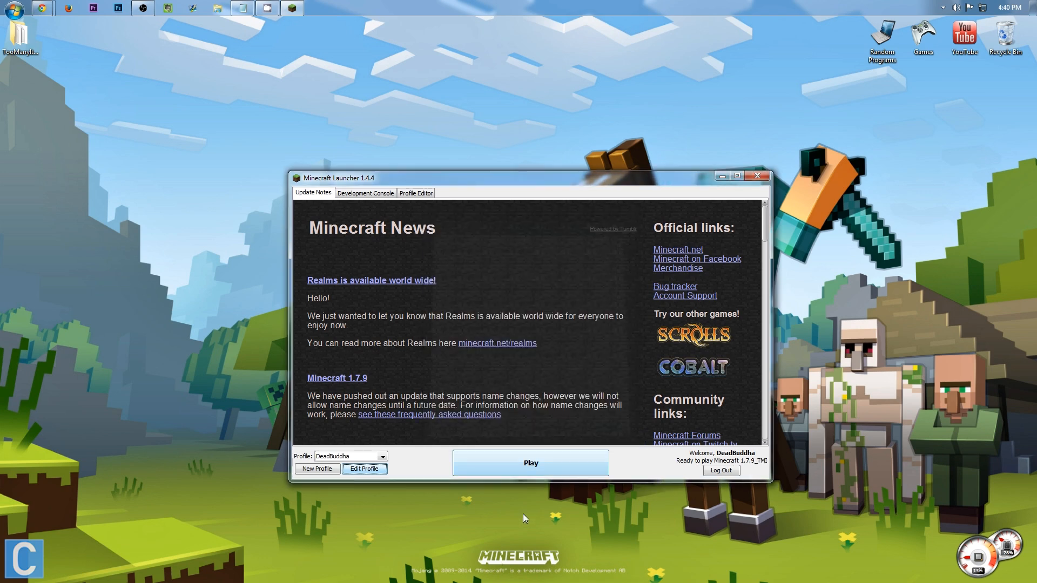
{"action": "left_click", "coordinate": [530, 462]}
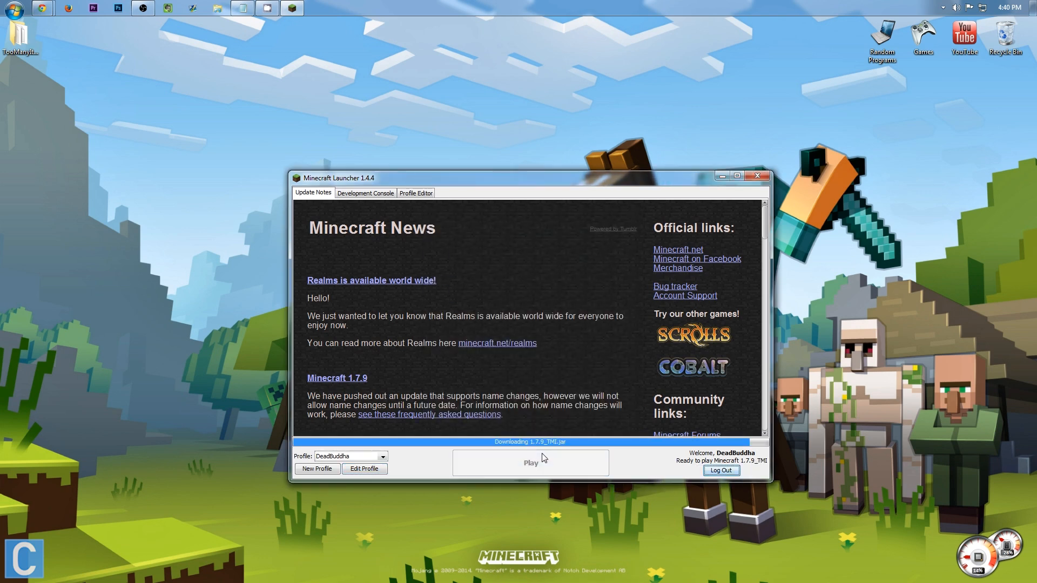
{"action": "left_click", "coordinate": [530, 463]}
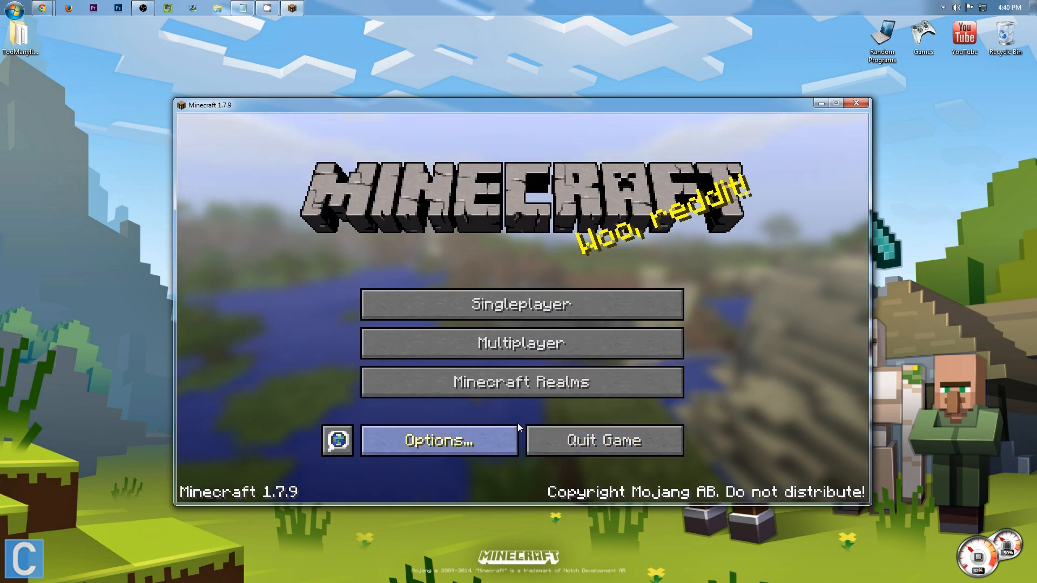
- Load the CTV Craft singleplayer world, view the TMI inventory overlay, and decline broadcasting
{"action": "left_click", "coordinate": [520, 304]}
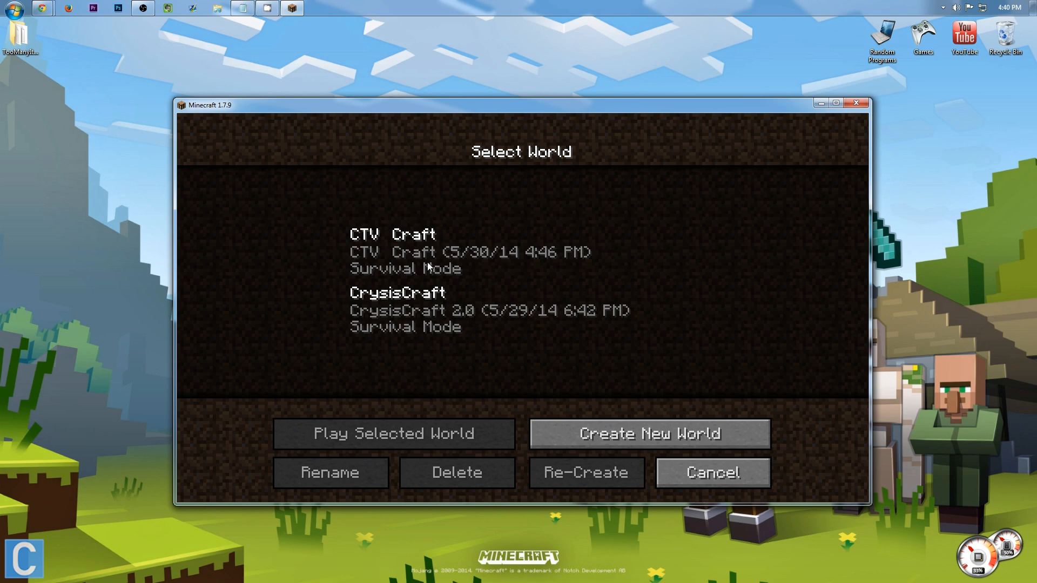
{"action": "left_click", "coordinate": [393, 434]}
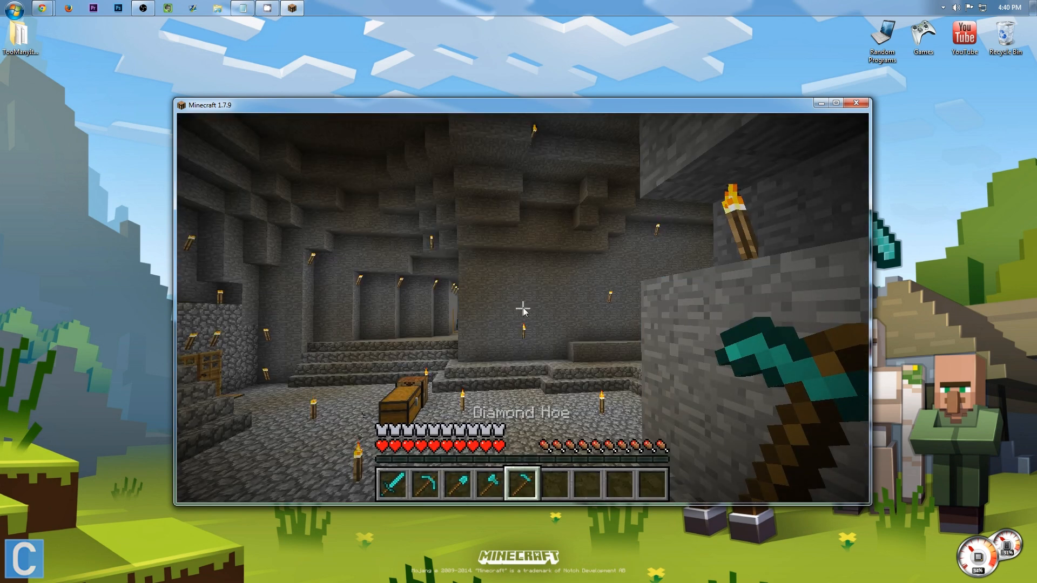
{"action": "key", "text": "e"}
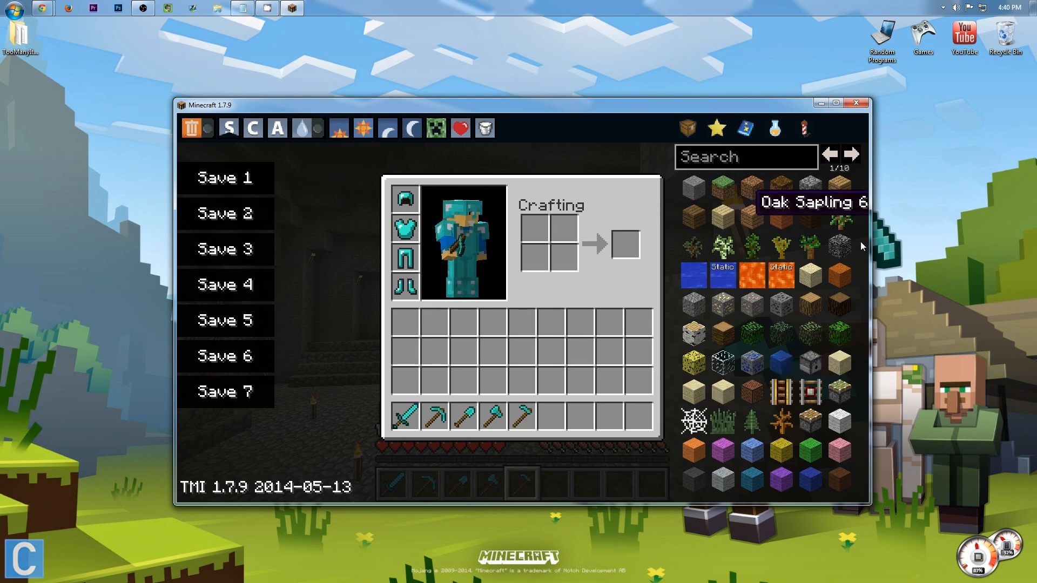
{"action": "mouse_move", "coordinate": [655, 331]}
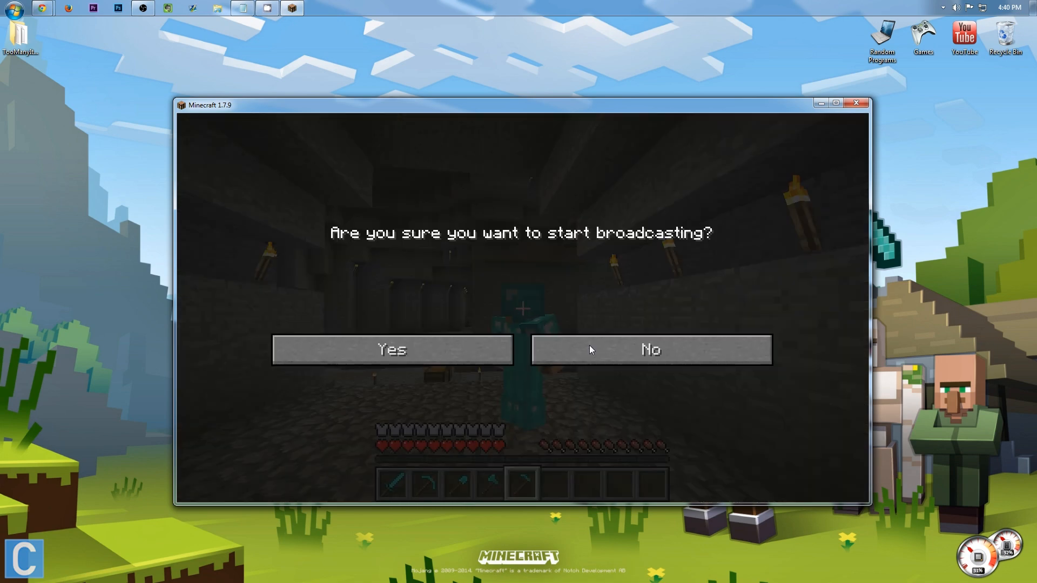
{"action": "left_click", "coordinate": [650, 350]}
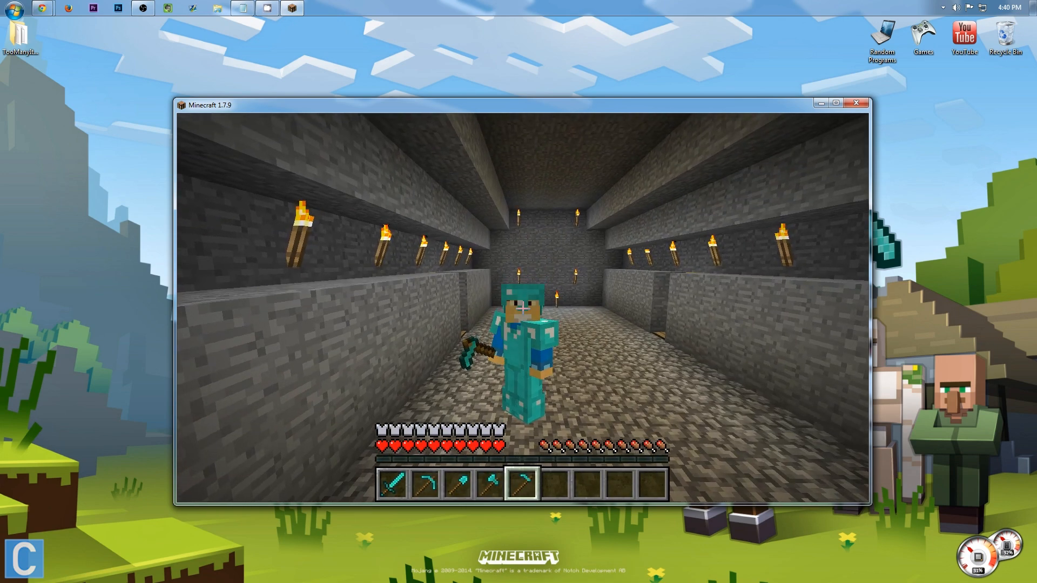